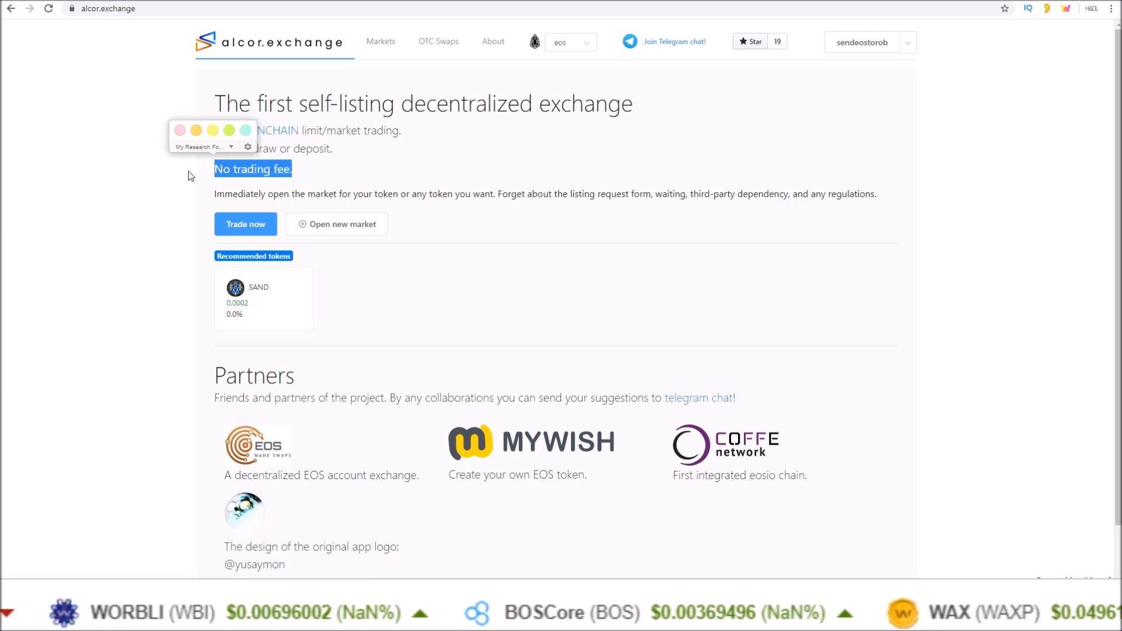
# Open the network dropdown to view the EOS, WAX, Telos and BOS mainnet options.
pyautogui.click(568, 42)
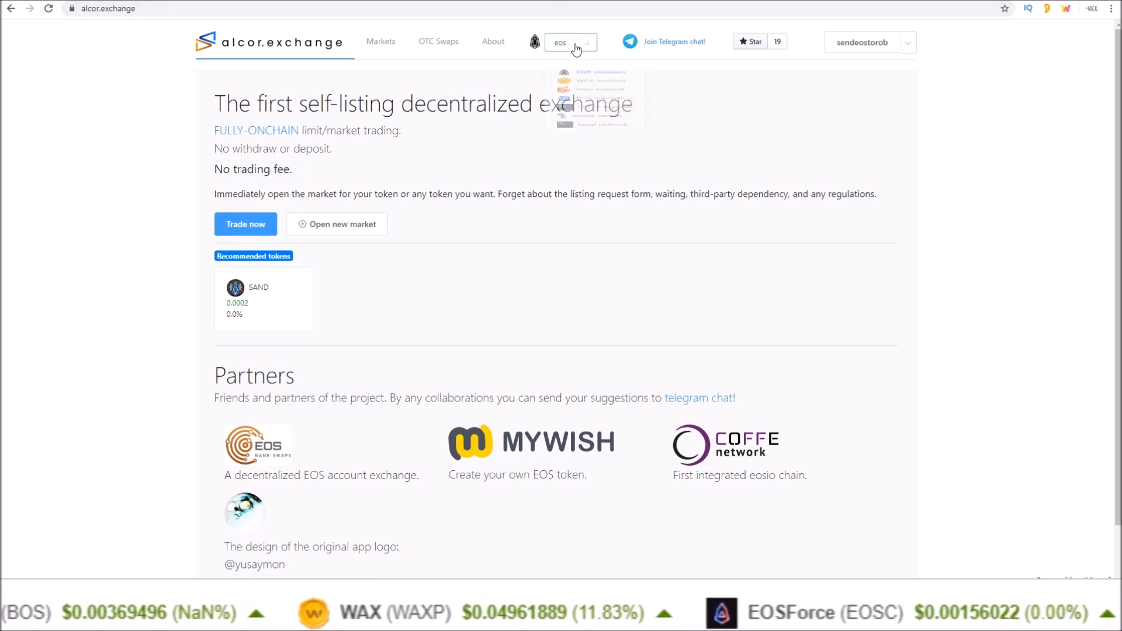
pyautogui.click(570, 42)
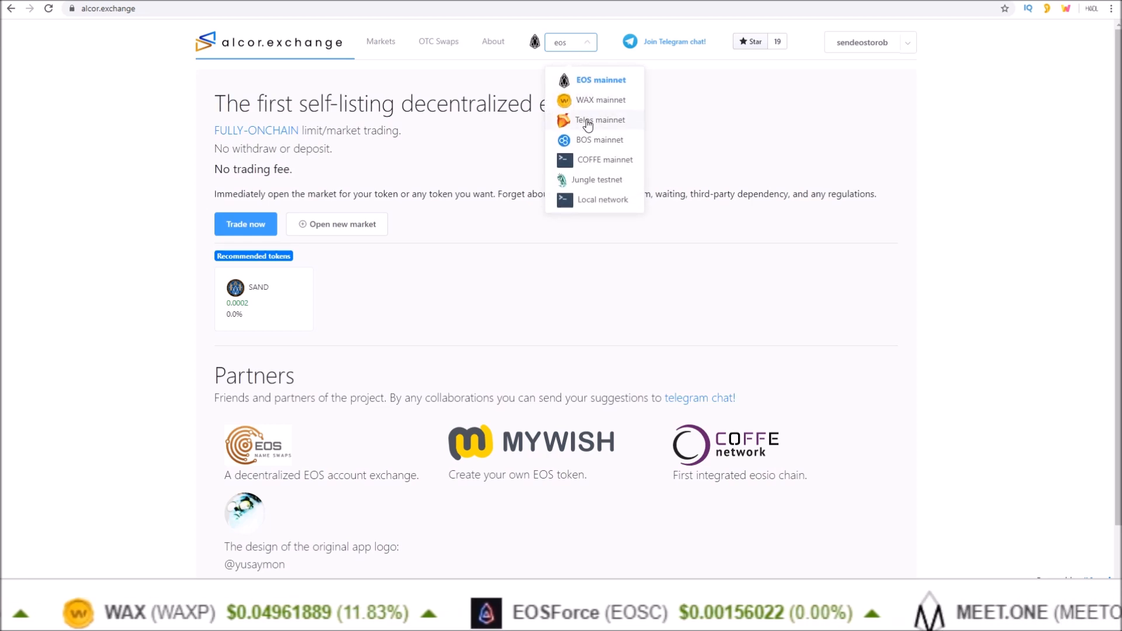
pyautogui.moveTo(590, 164)
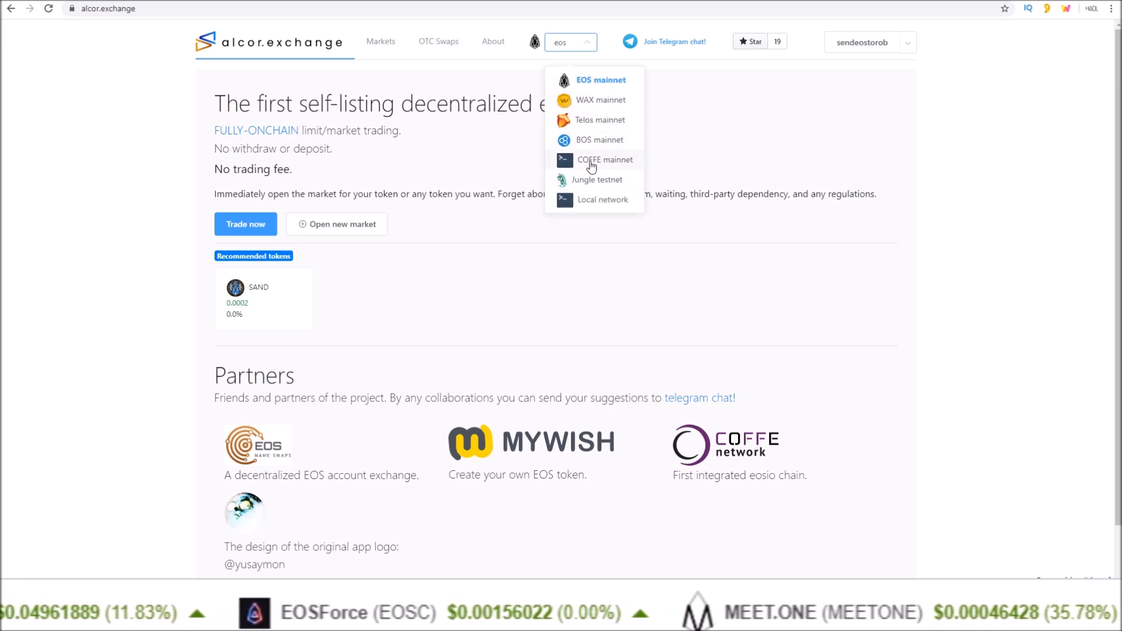
pyautogui.moveTo(587, 125)
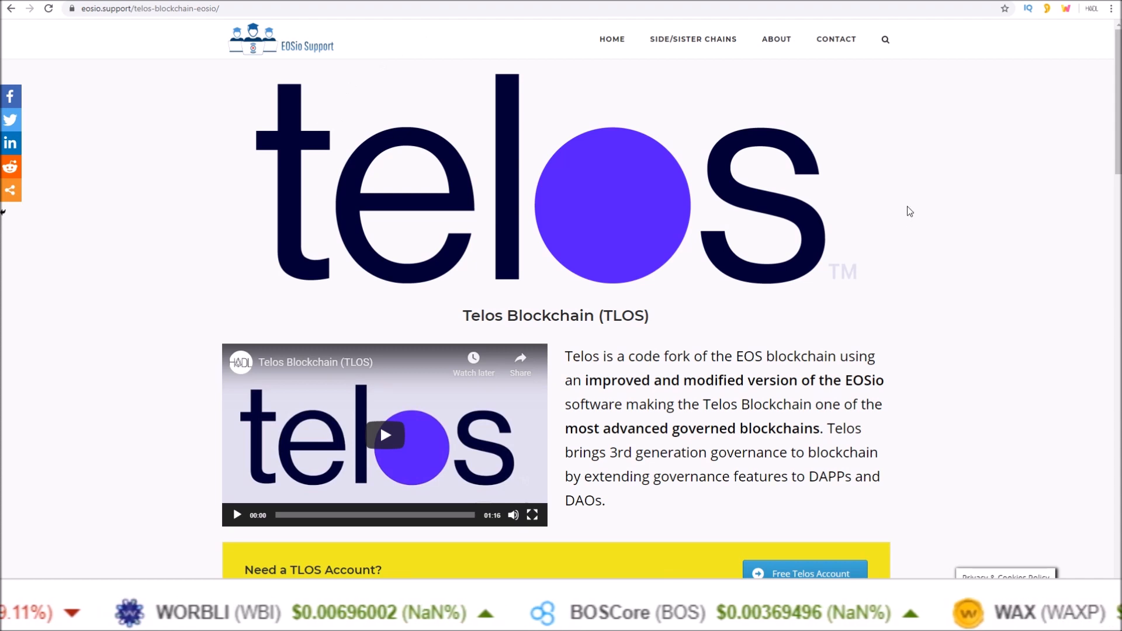
# Scroll through the EOSio Support article on the Telos Blockchain.
pyautogui.scroll(-3)
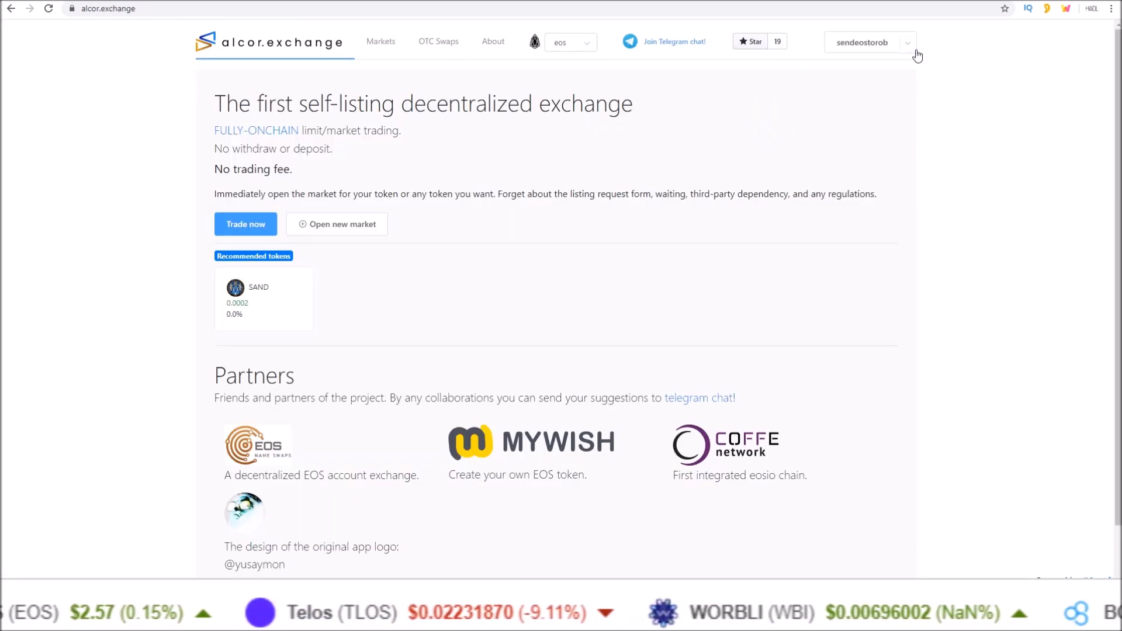
# Check the account menu's Free CPU setting, then browse OTC swap orders and the EOS markets list.
pyautogui.click(868, 42)
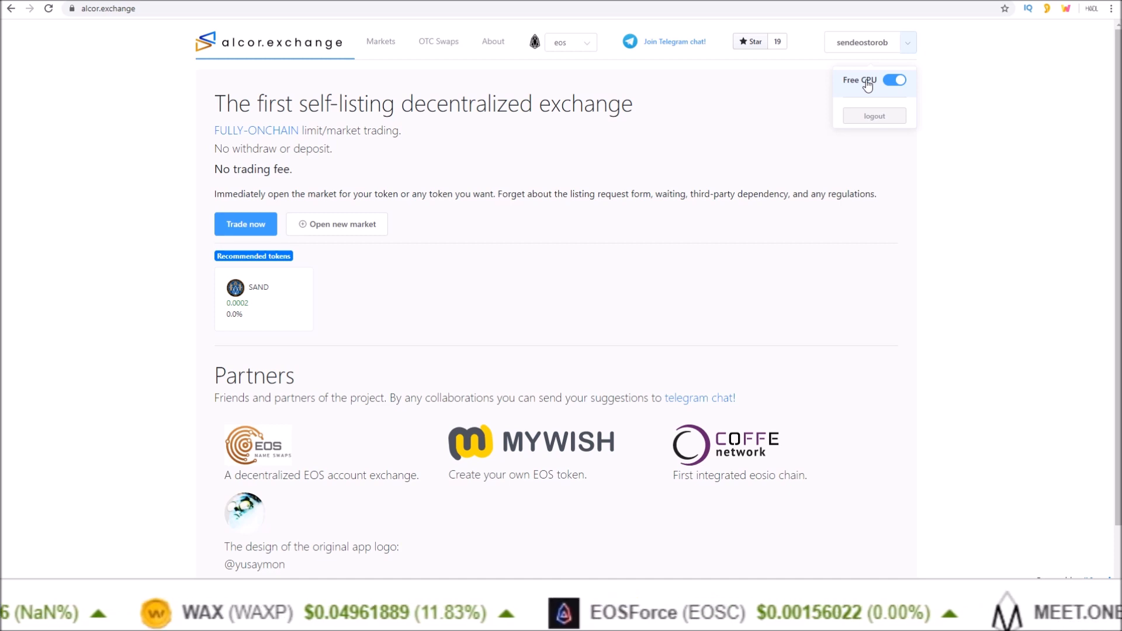
pyautogui.moveTo(800, 115)
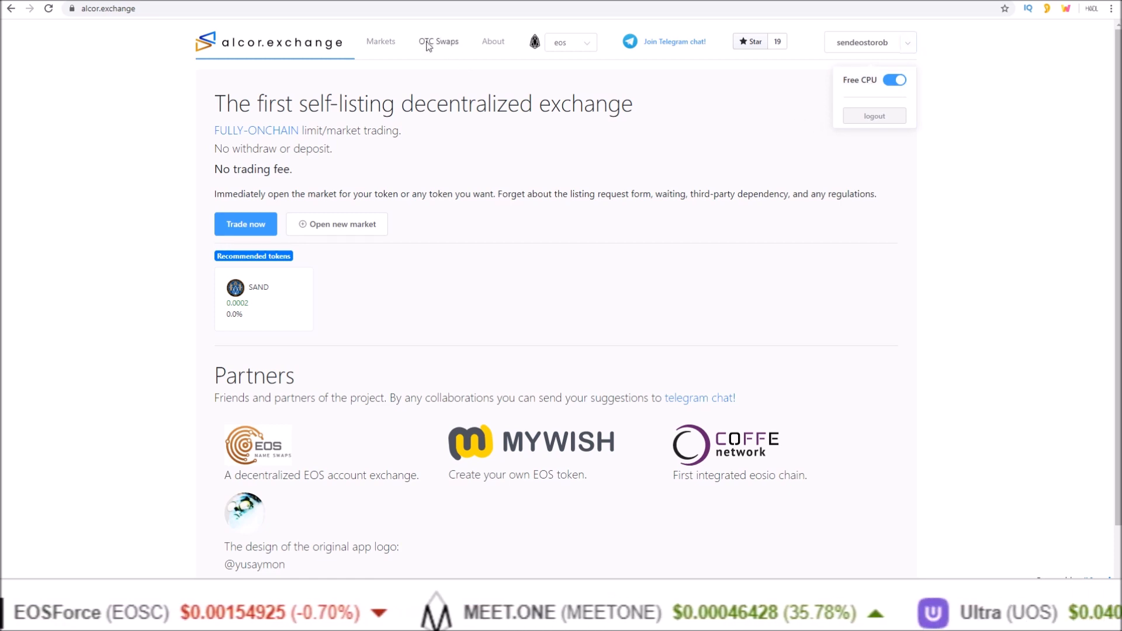
pyautogui.click(439, 42)
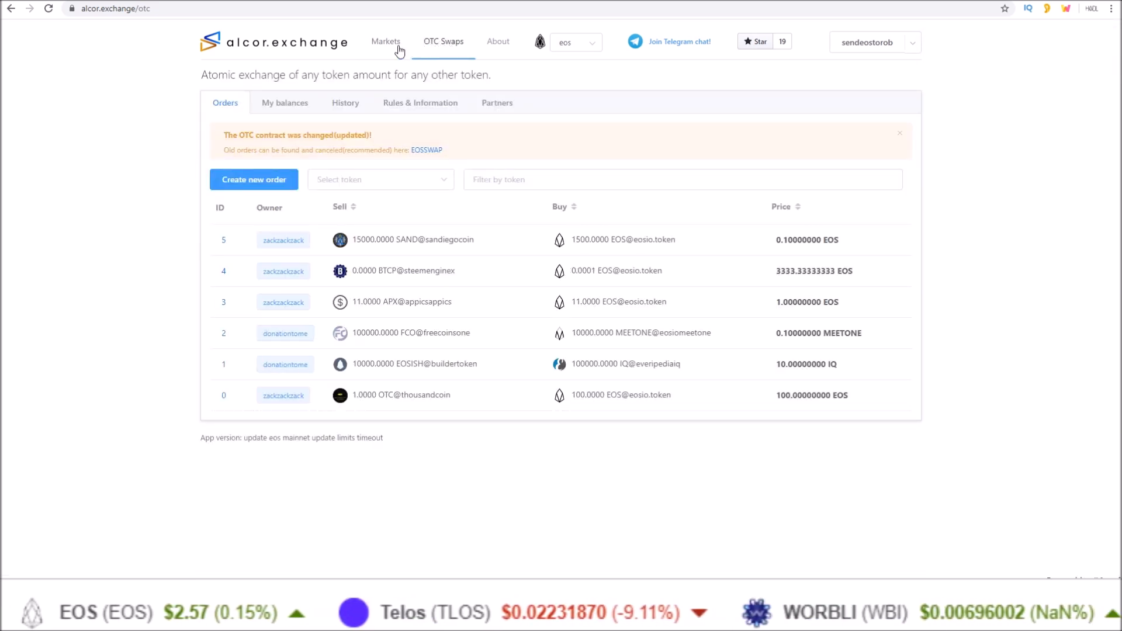
pyautogui.click(384, 40)
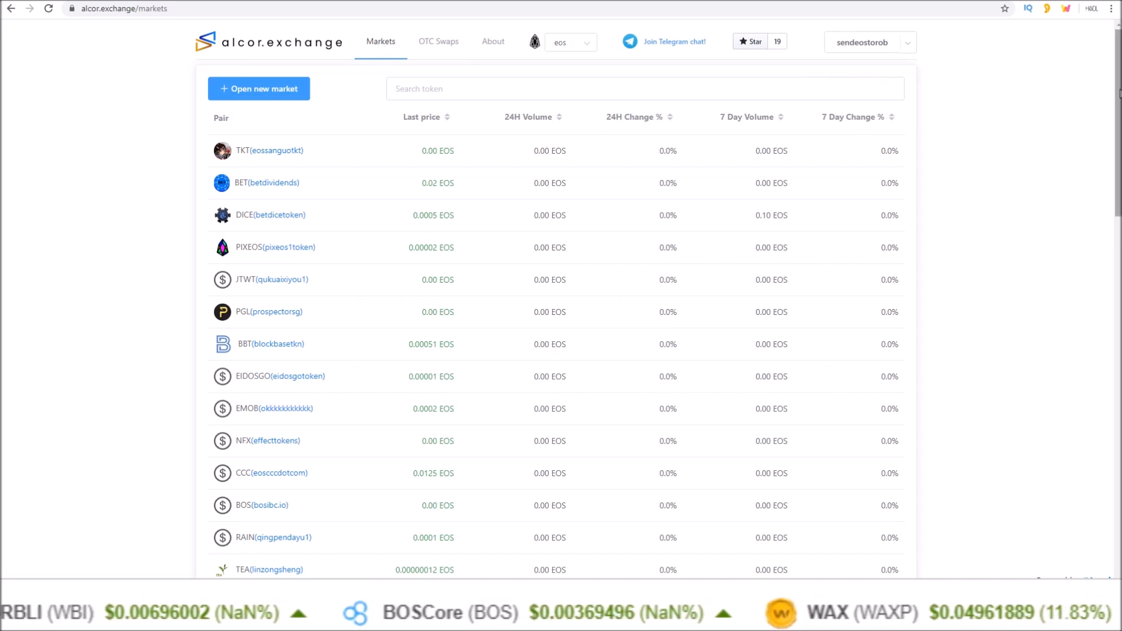
pyautogui.scroll(-3)
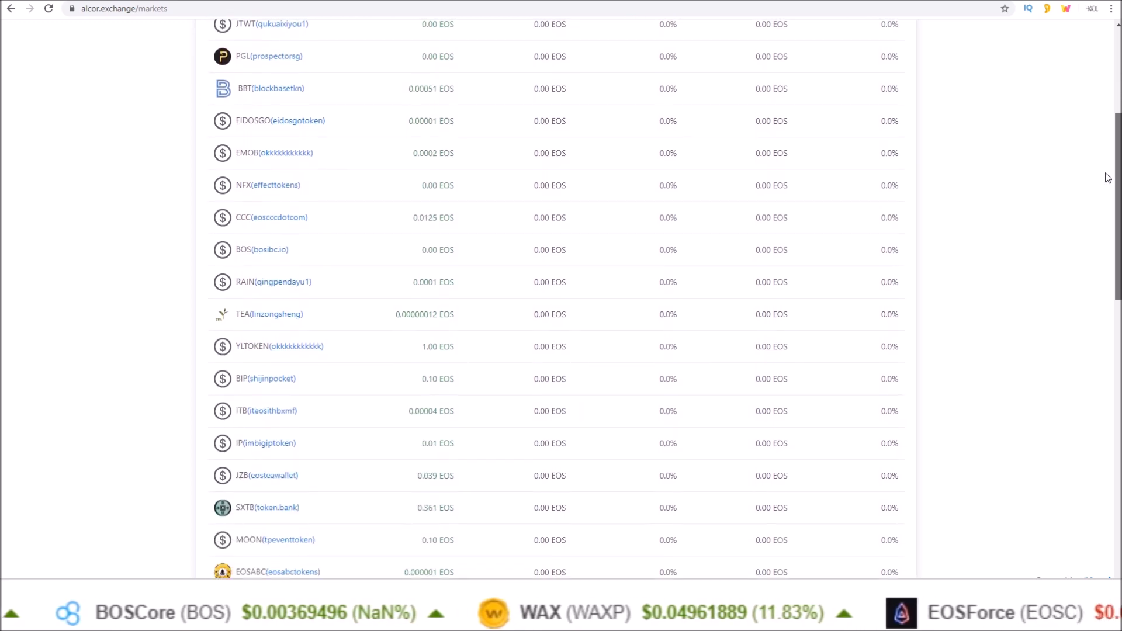
pyautogui.scroll(3)
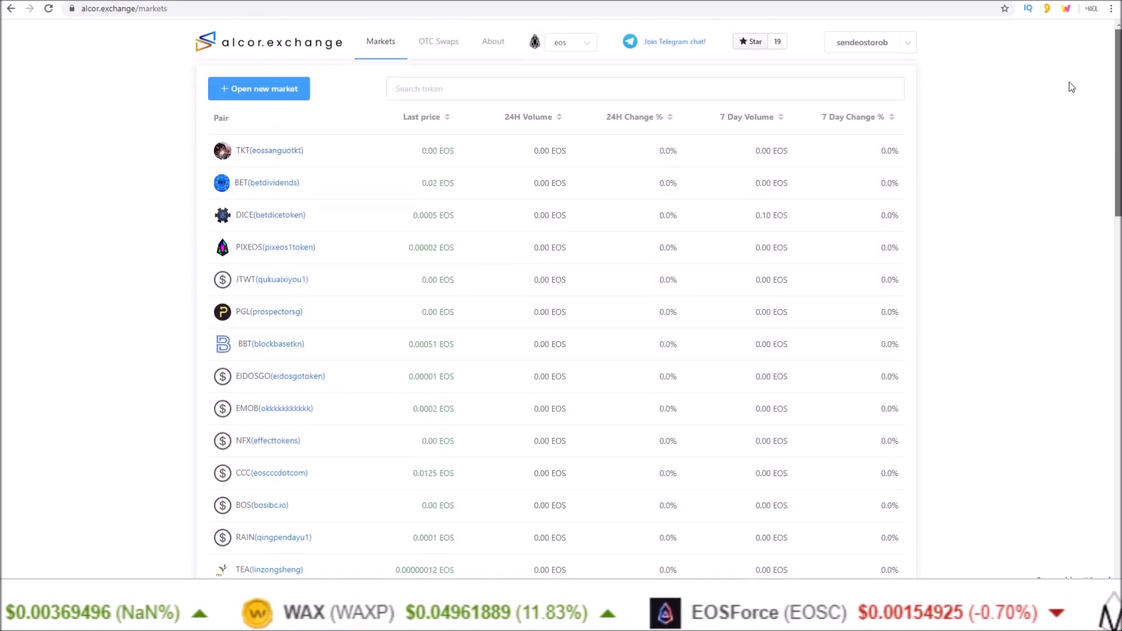
pyautogui.moveTo(1032, 86)
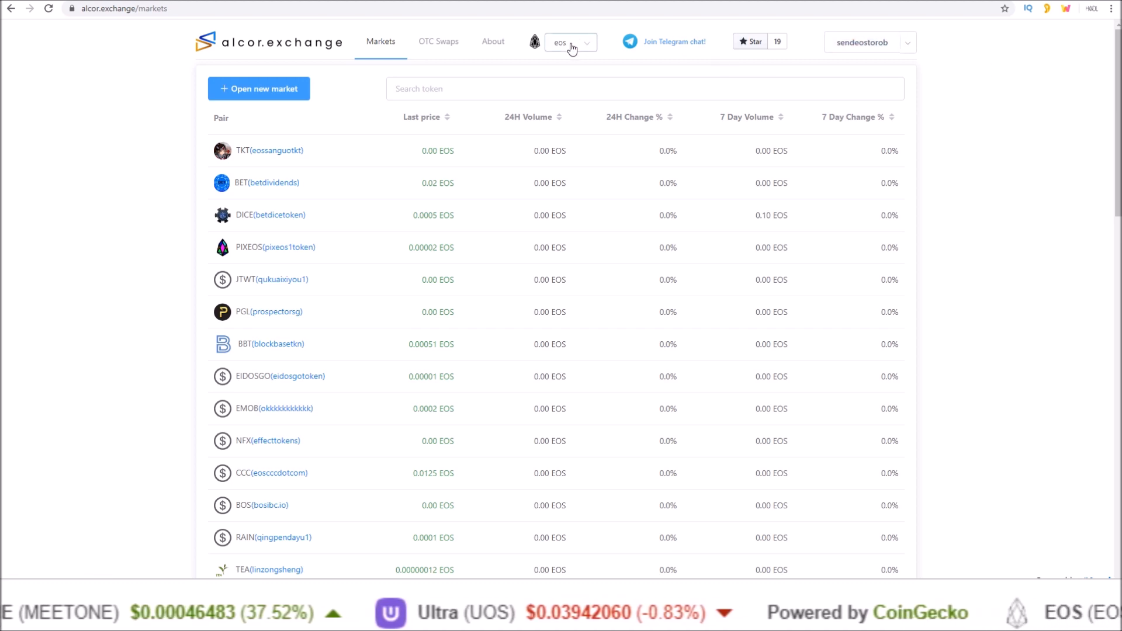
# Switch to WAX mainnet and log in by approving a WAX Cloud Wallet connection.
pyautogui.click(571, 41)
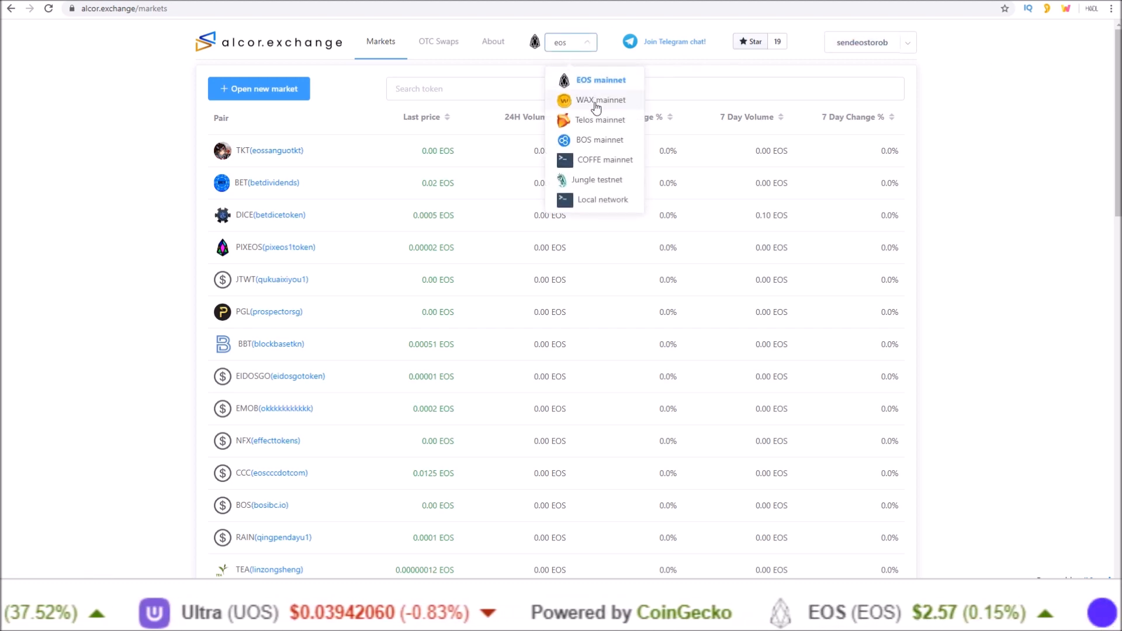
pyautogui.click(599, 100)
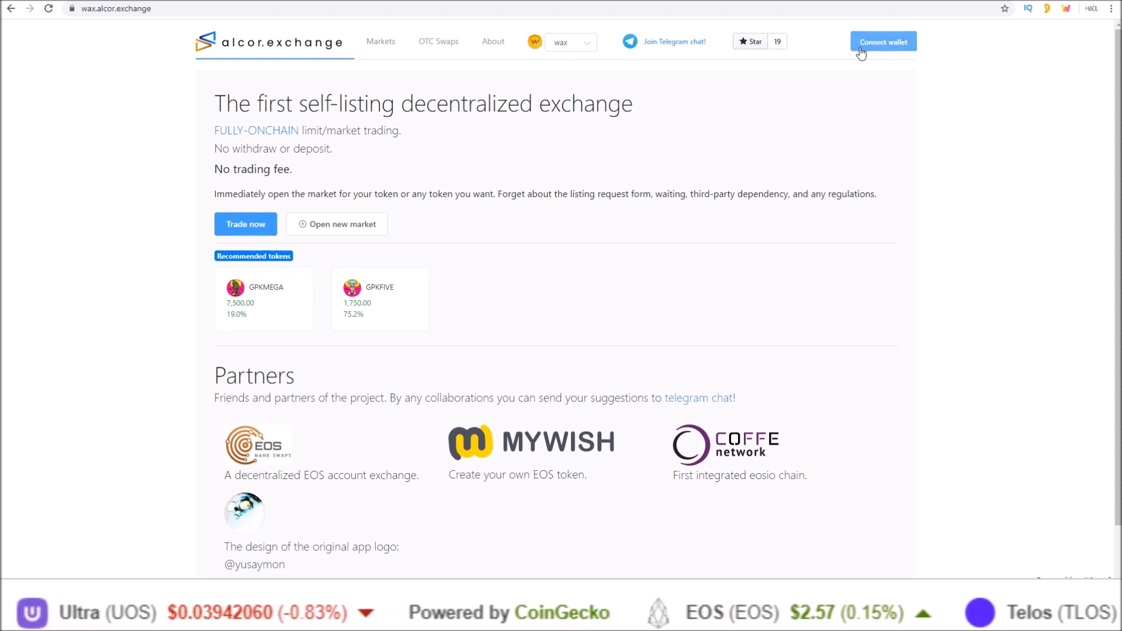
pyautogui.click(883, 40)
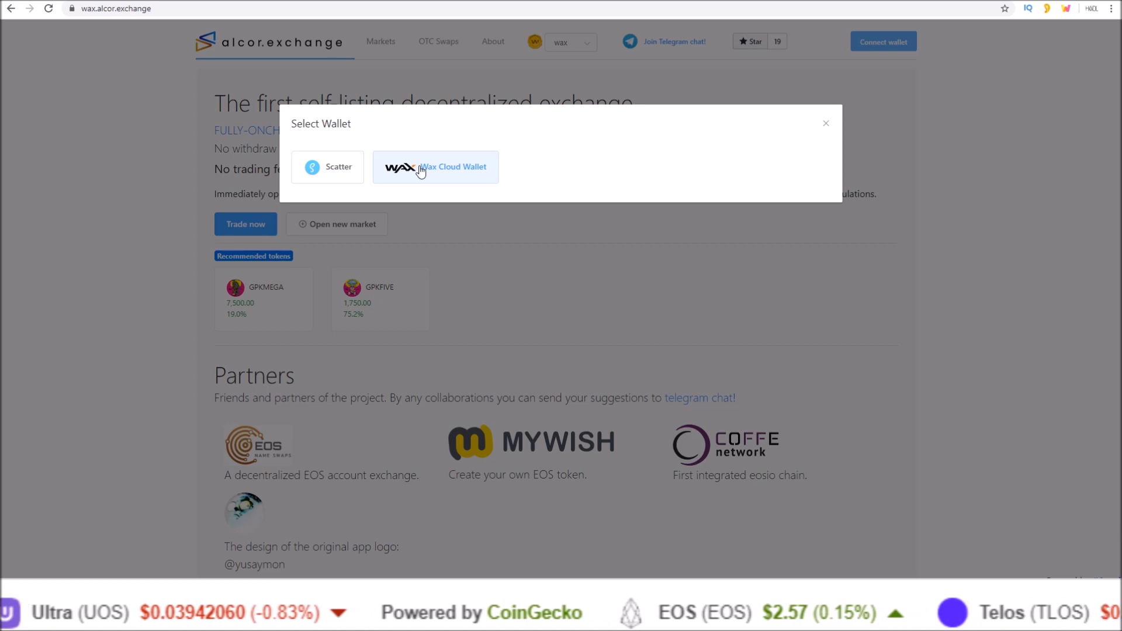
pyautogui.click(435, 166)
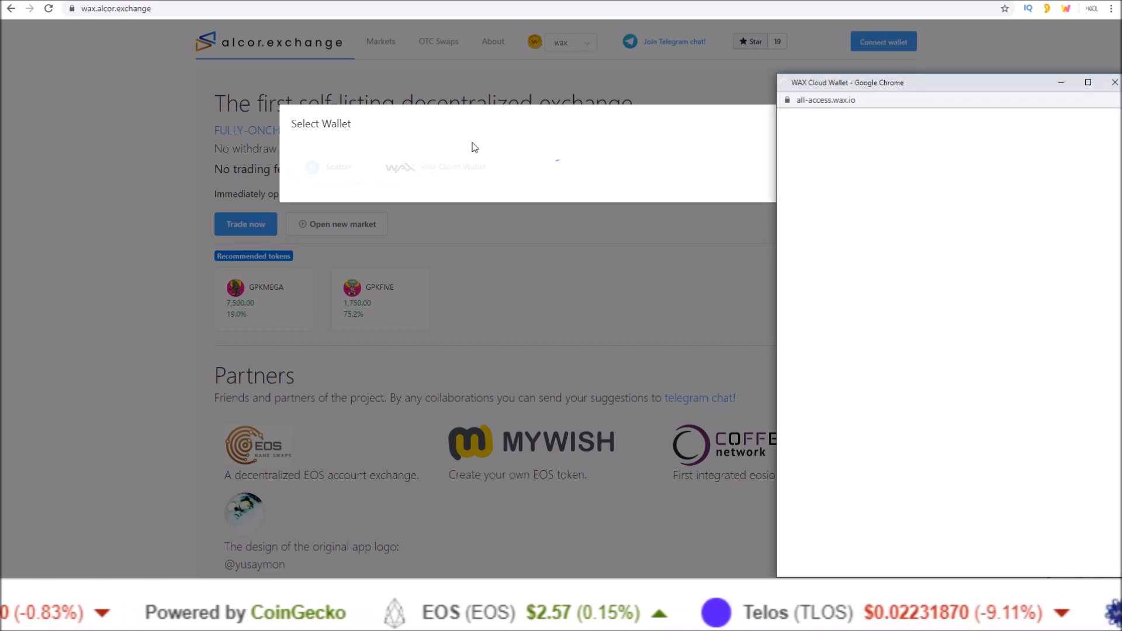
pyautogui.click(434, 167)
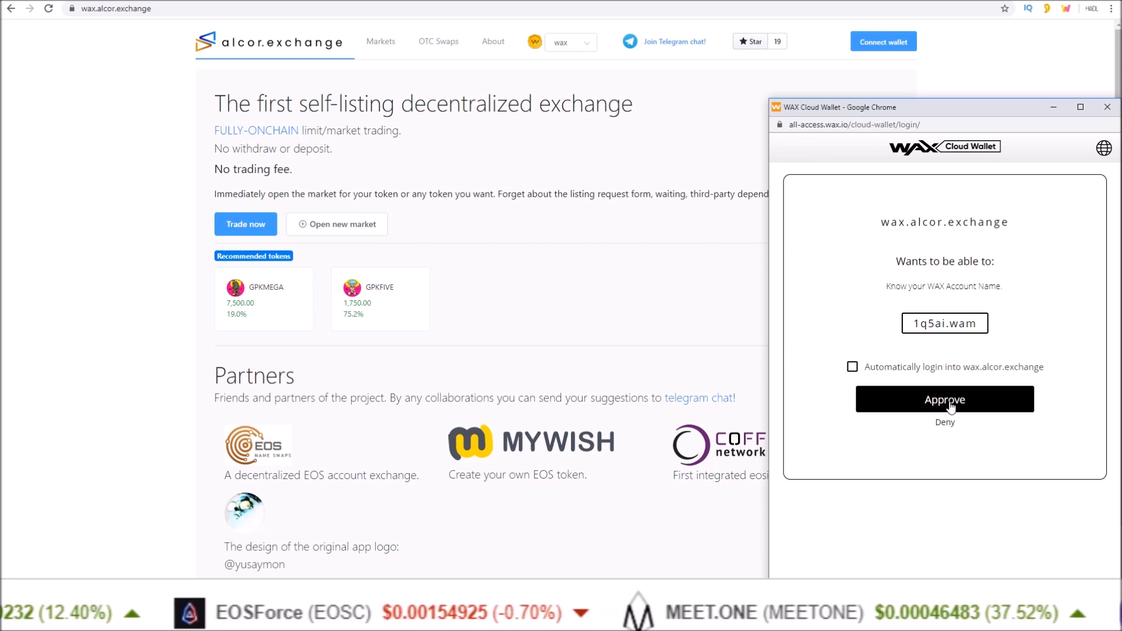
pyautogui.click(943, 399)
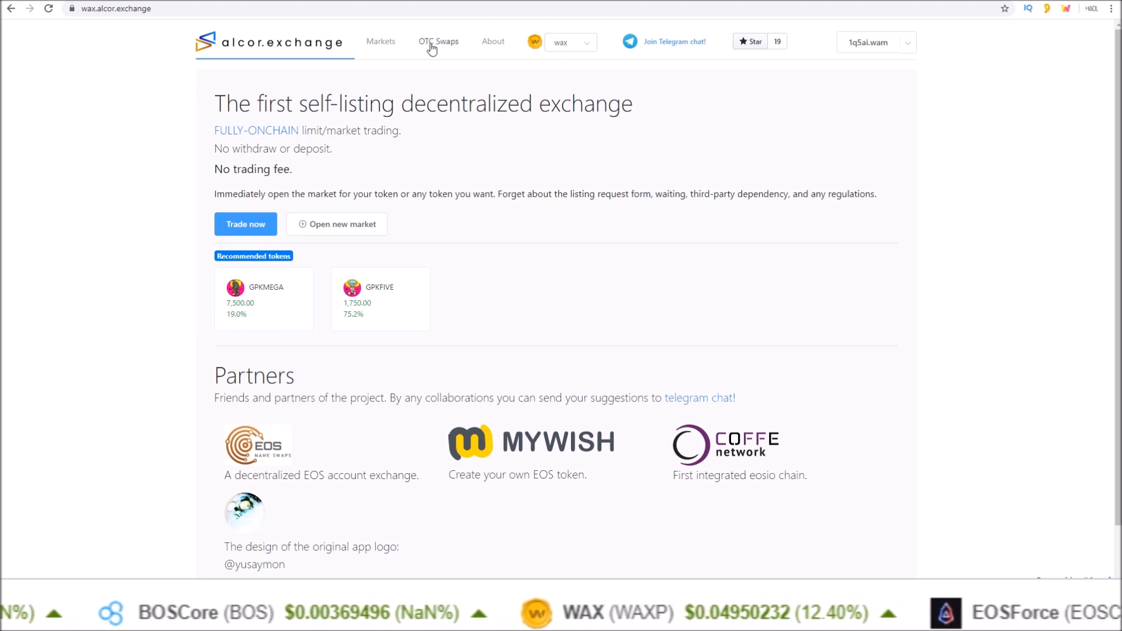
# View WAX OTC swap orders, then show the WAX markets list with GPKFIVE and GPKMEGA.
pyautogui.click(438, 41)
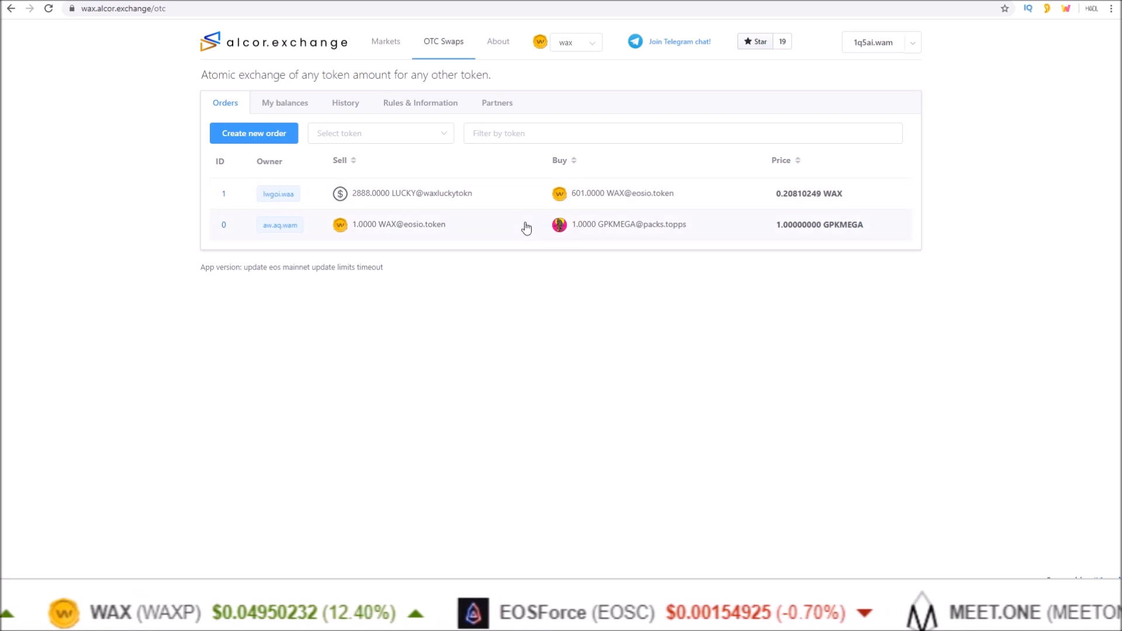
pyautogui.click(385, 41)
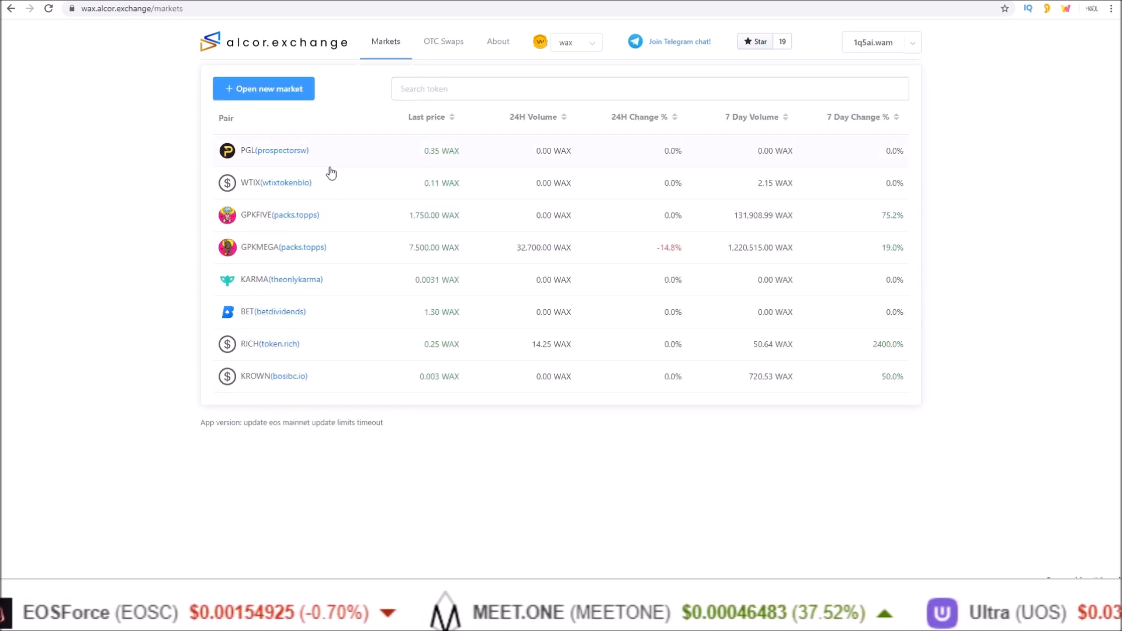
pyautogui.moveTo(372, 238)
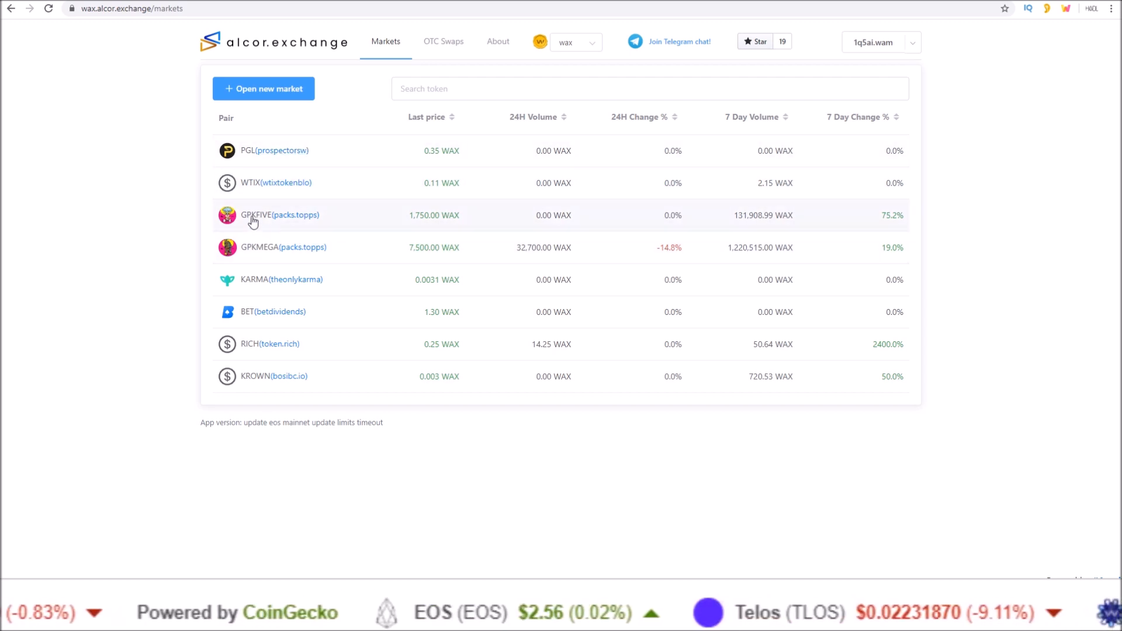
pyautogui.moveTo(258, 252)
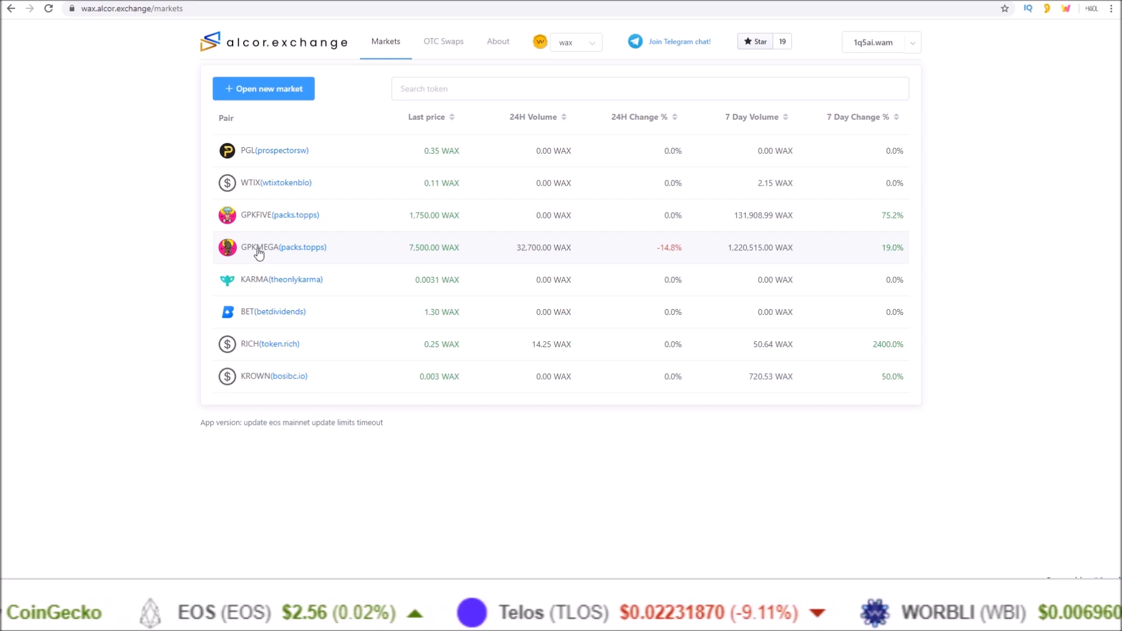
pyautogui.moveTo(142, 177)
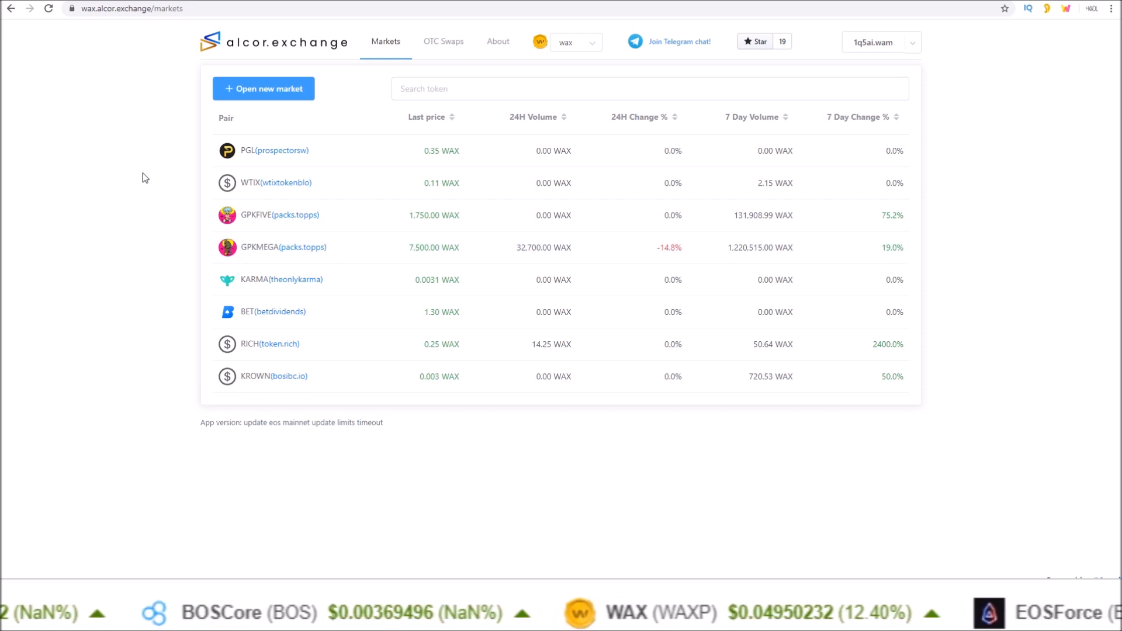
pyautogui.moveTo(251, 220)
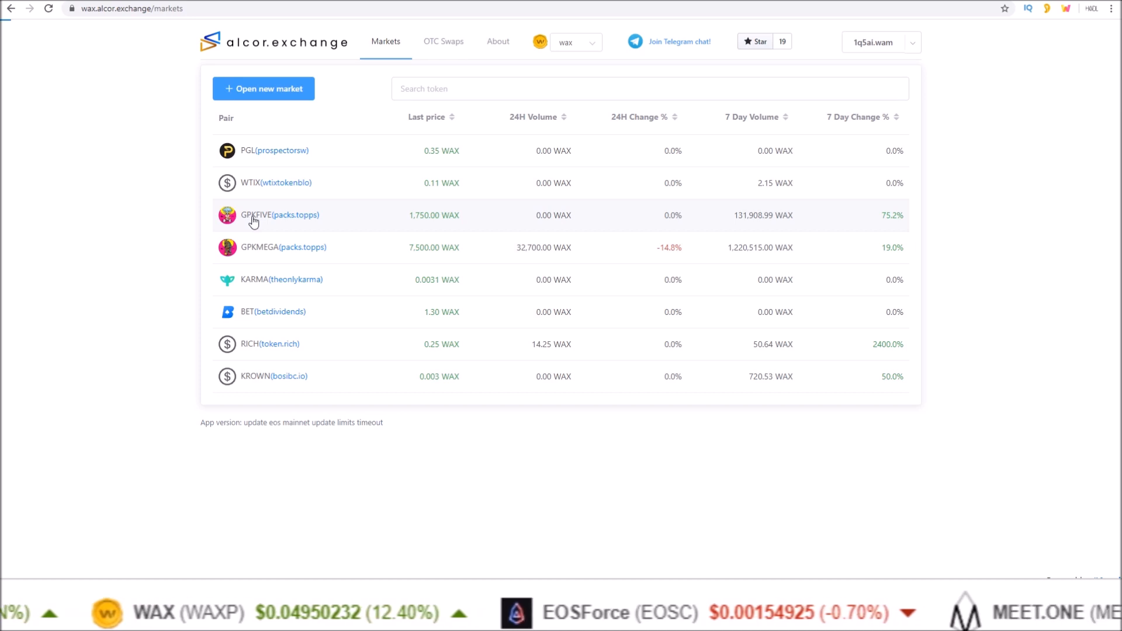
# Open the GPKFIVE market and switch its order form to Market trade.
pyautogui.click(281, 214)
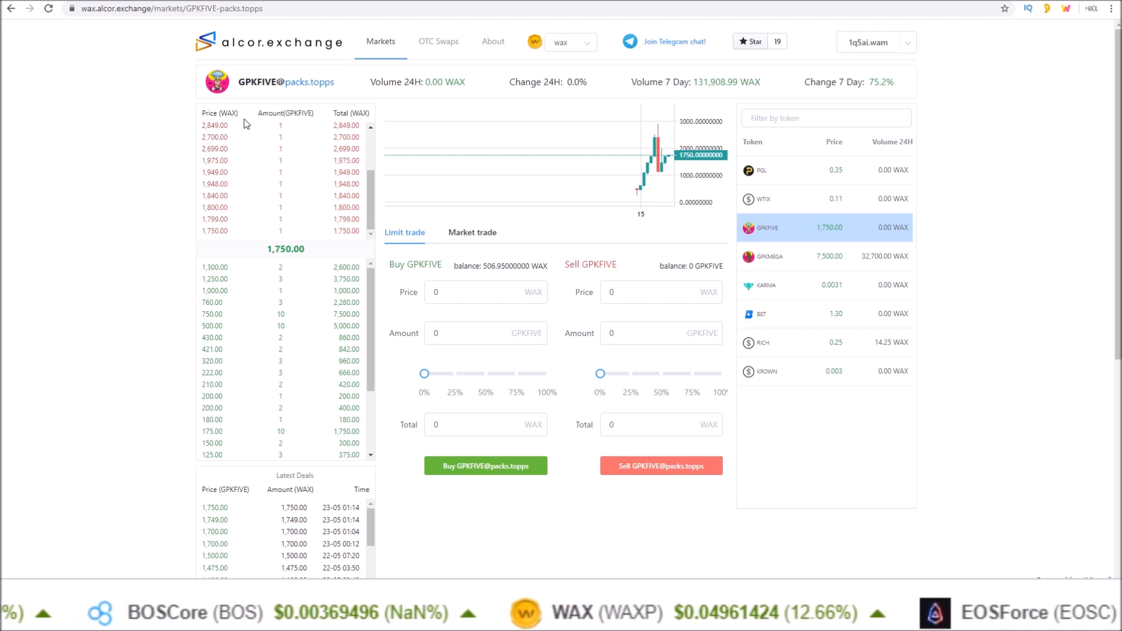
pyautogui.moveTo(263, 204)
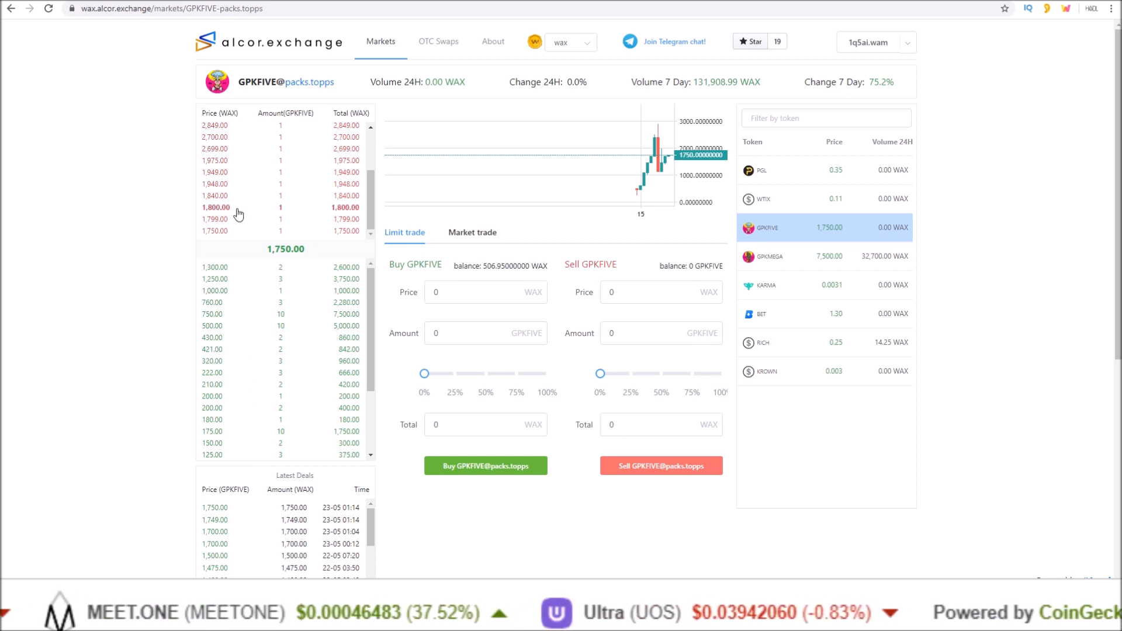
pyautogui.moveTo(232, 235)
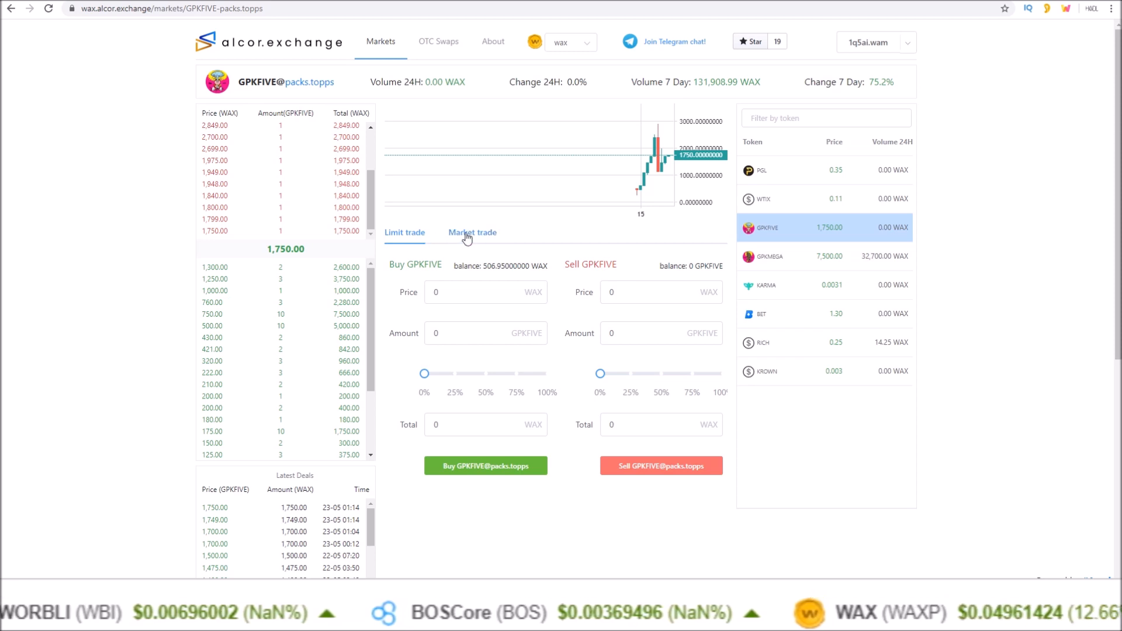
pyautogui.click(472, 232)
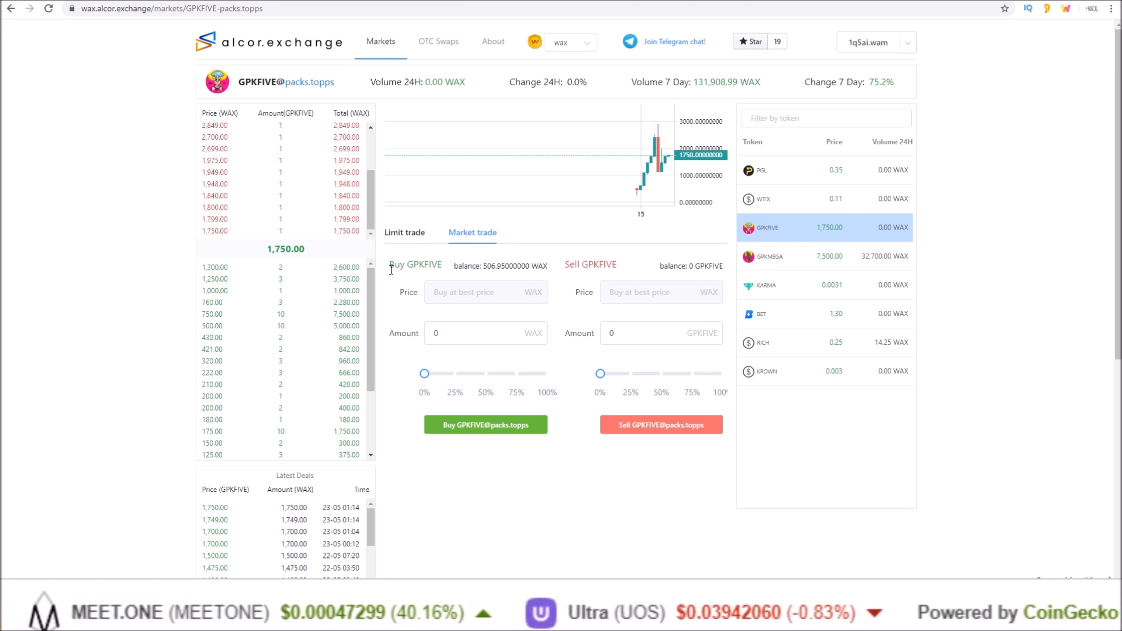
# Enter a 2000 WAX GPKFIVE market buy amount, then return to Limit trade.
pyautogui.hscroll(-3)
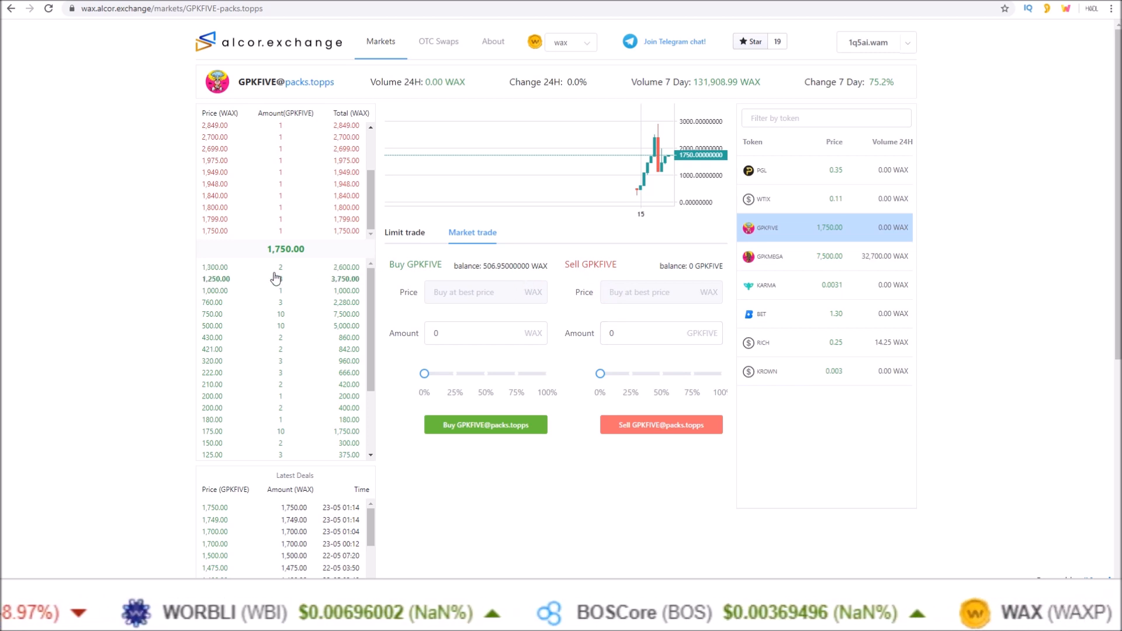
pyautogui.click(485, 333)
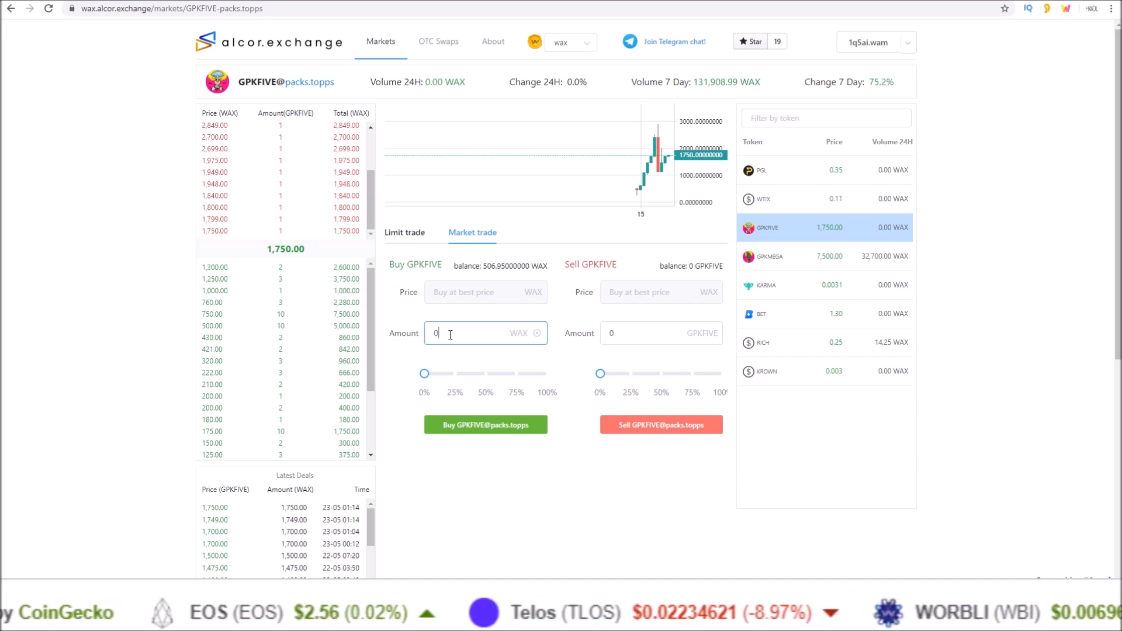
pyautogui.write('2000')
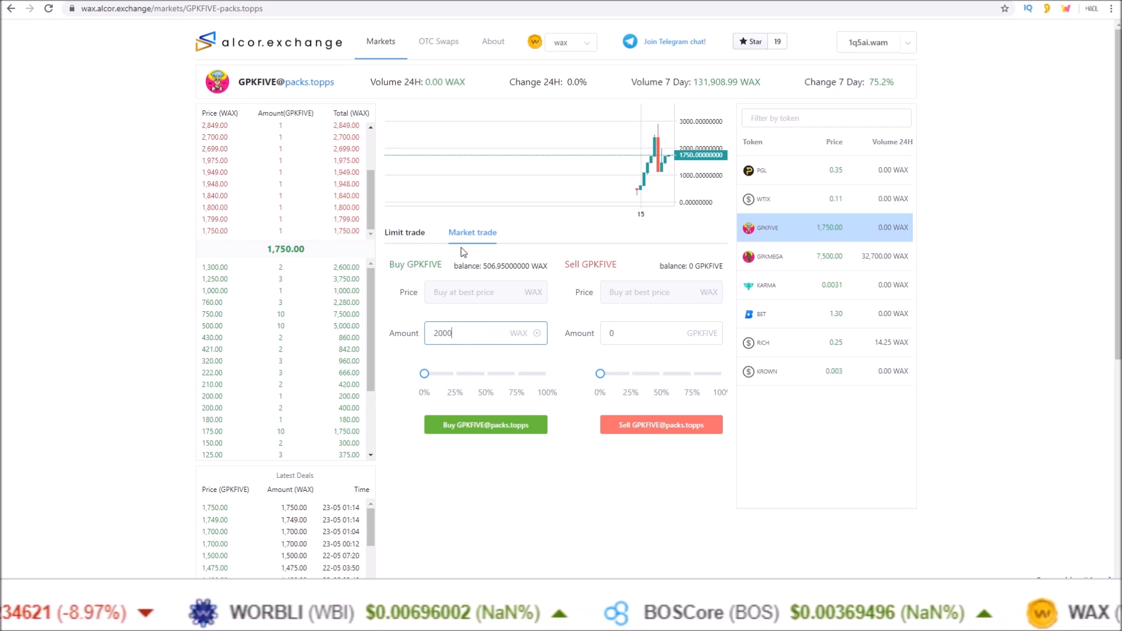
pyautogui.moveTo(218, 234)
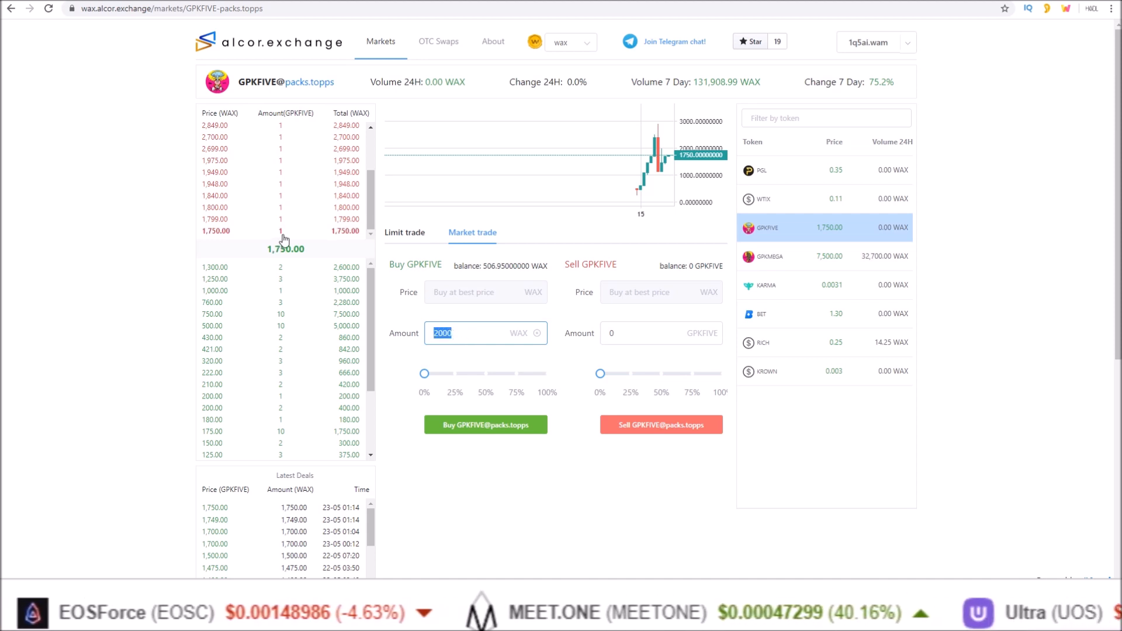
pyautogui.moveTo(325, 255)
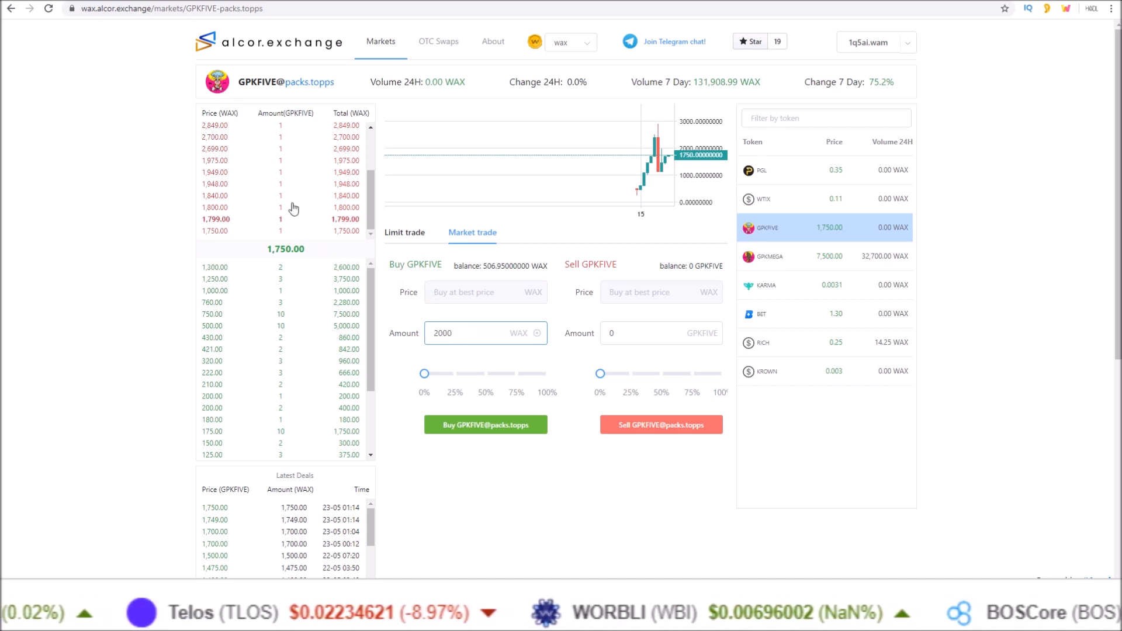
pyautogui.click(402, 232)
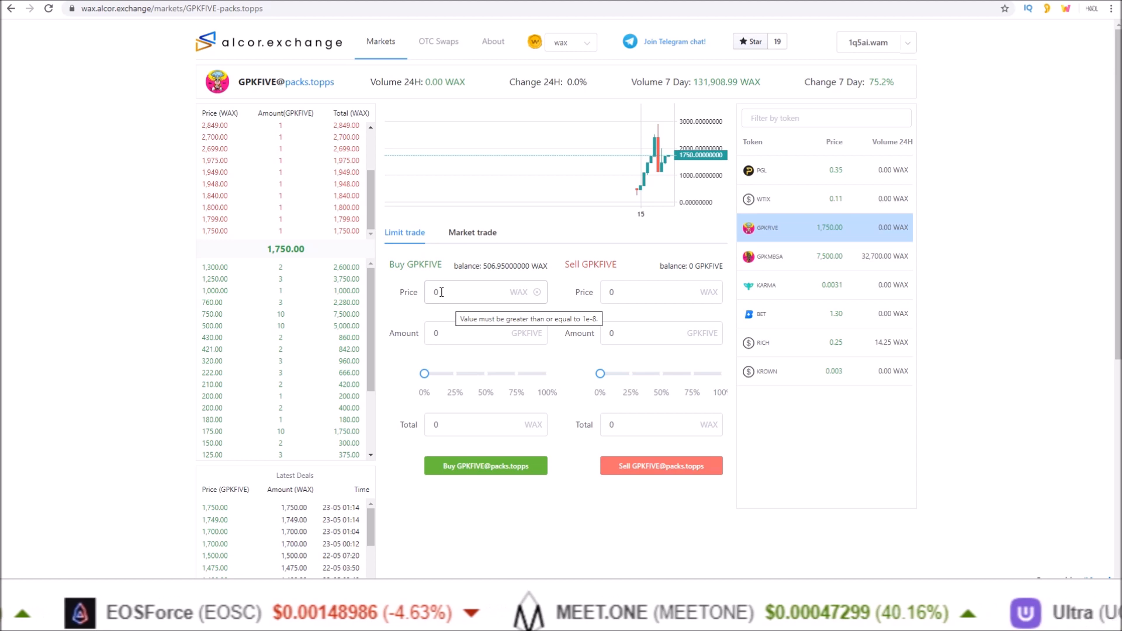
pyautogui.moveTo(450, 343)
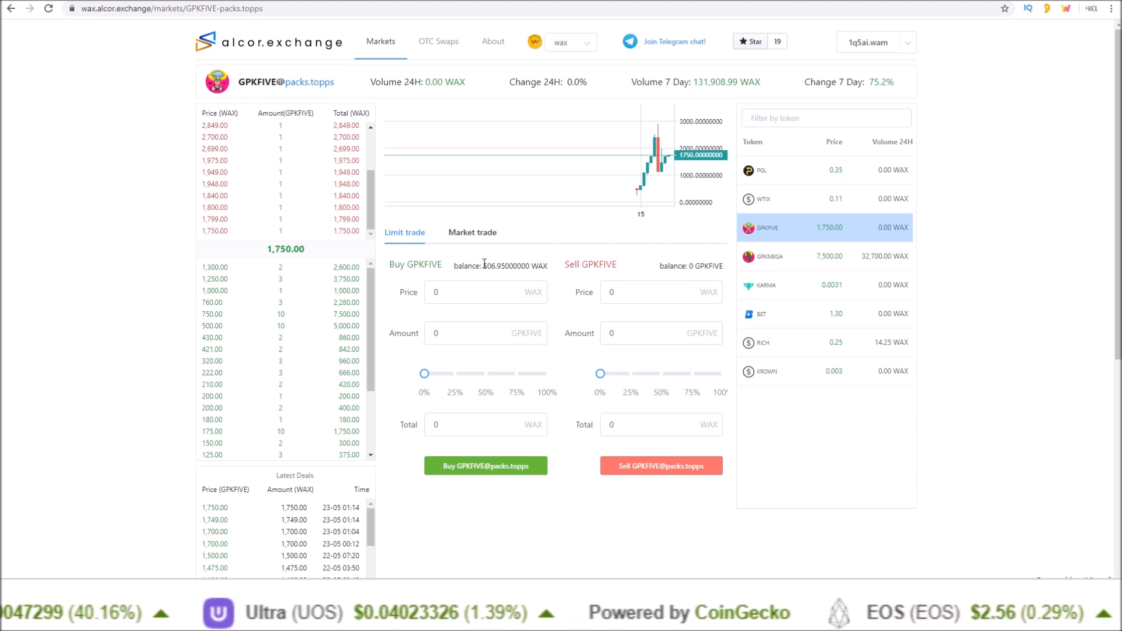
# Place a limit buy of 1 GPKFIVE at 506 WAX and dismiss the completion notice.
pyautogui.doubleClick(515, 265)
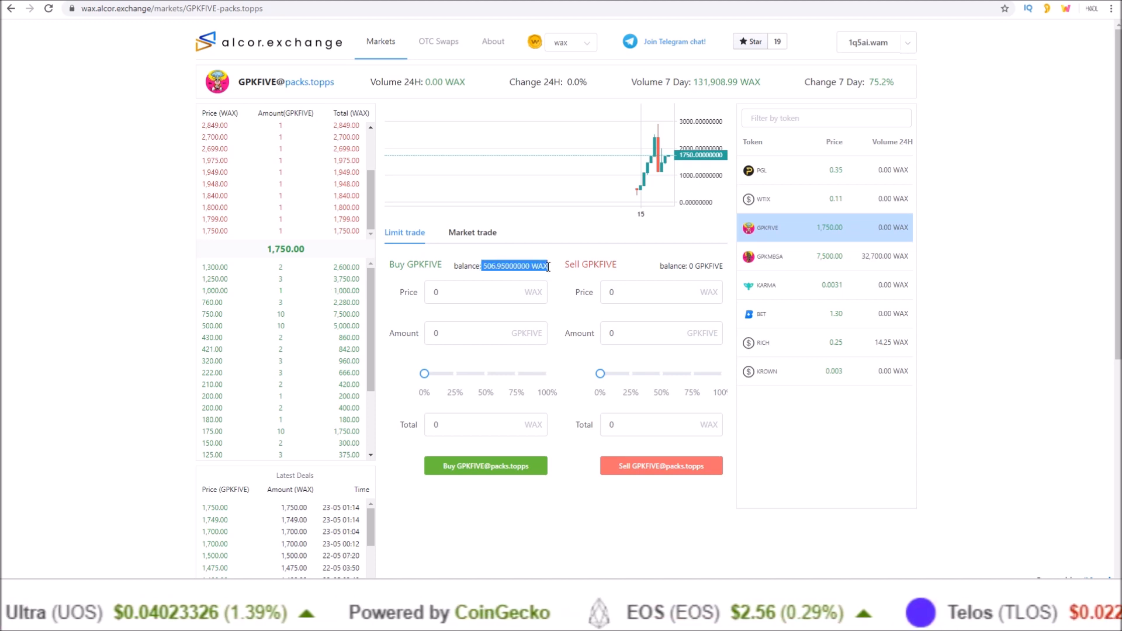
pyautogui.click(472, 333)
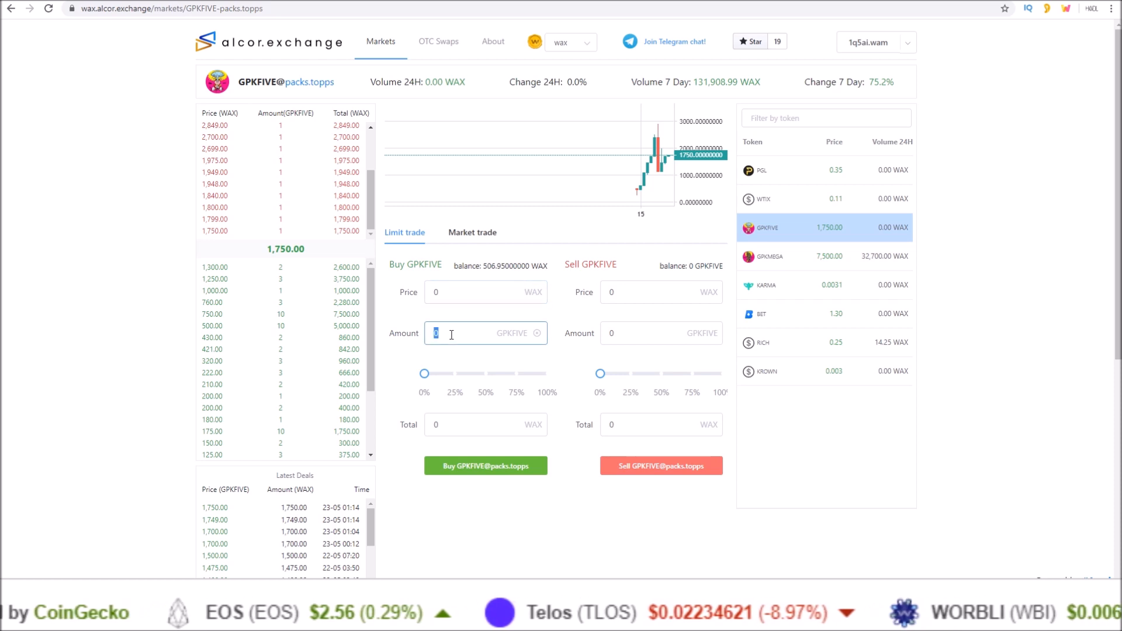
pyautogui.write('1')
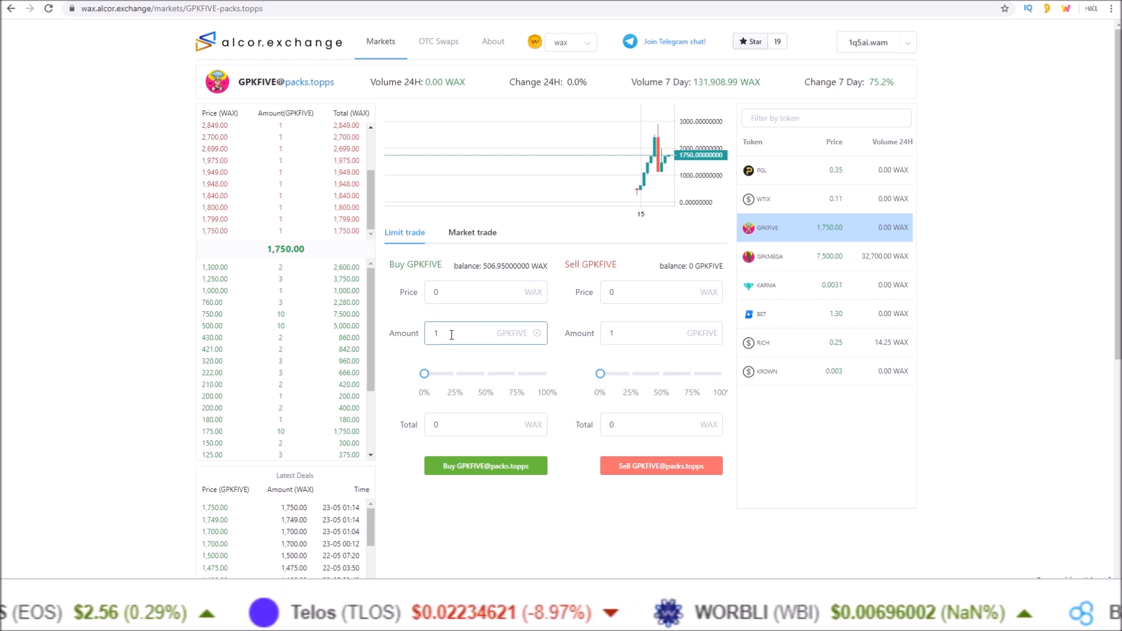
pyautogui.click(472, 293)
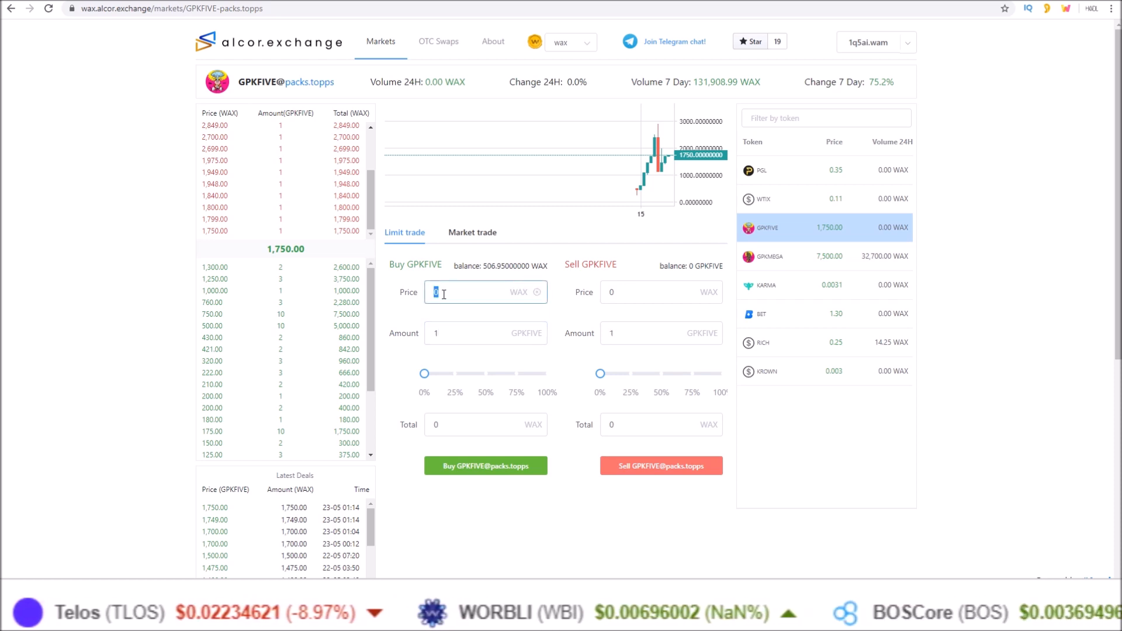
pyautogui.write('5')
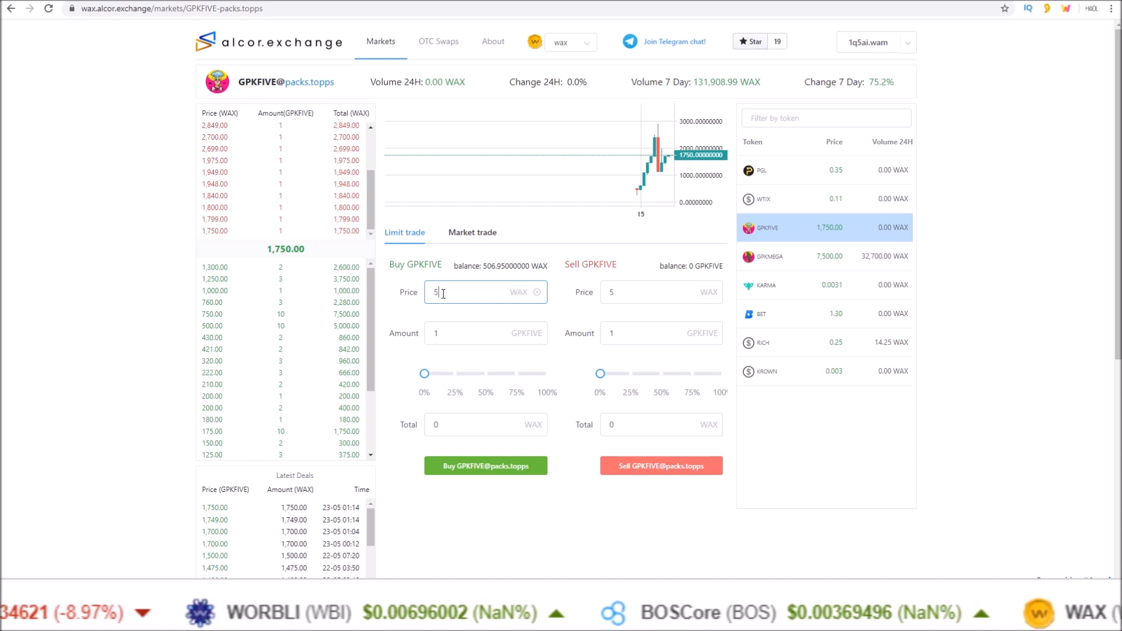
pyautogui.write('06.00000000')
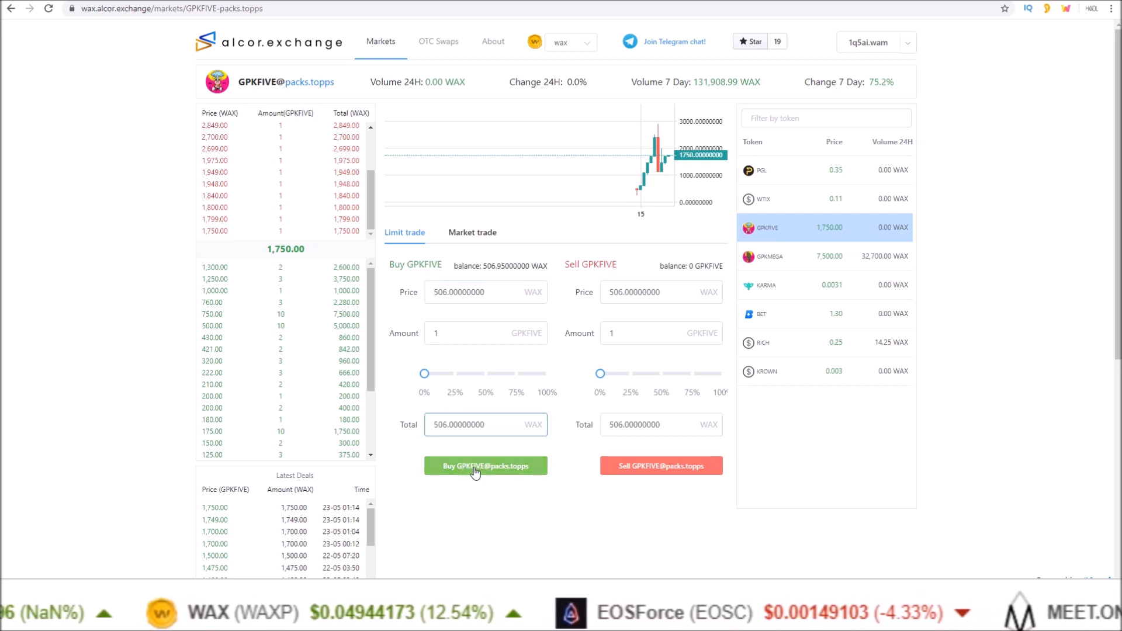
pyautogui.moveTo(431, 341)
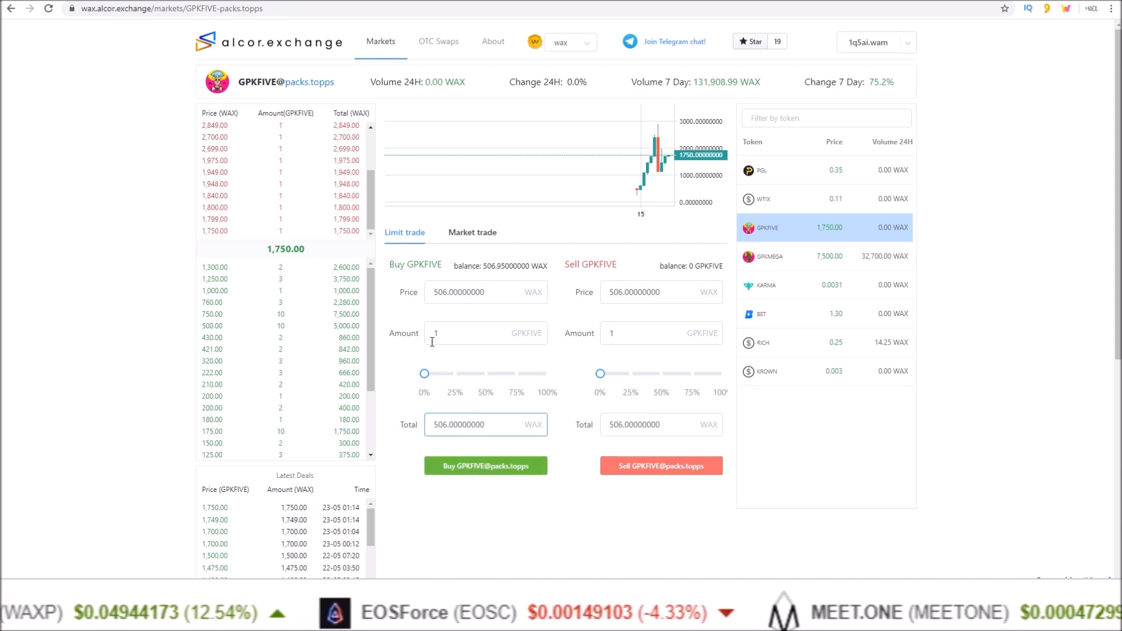
pyautogui.click(462, 292)
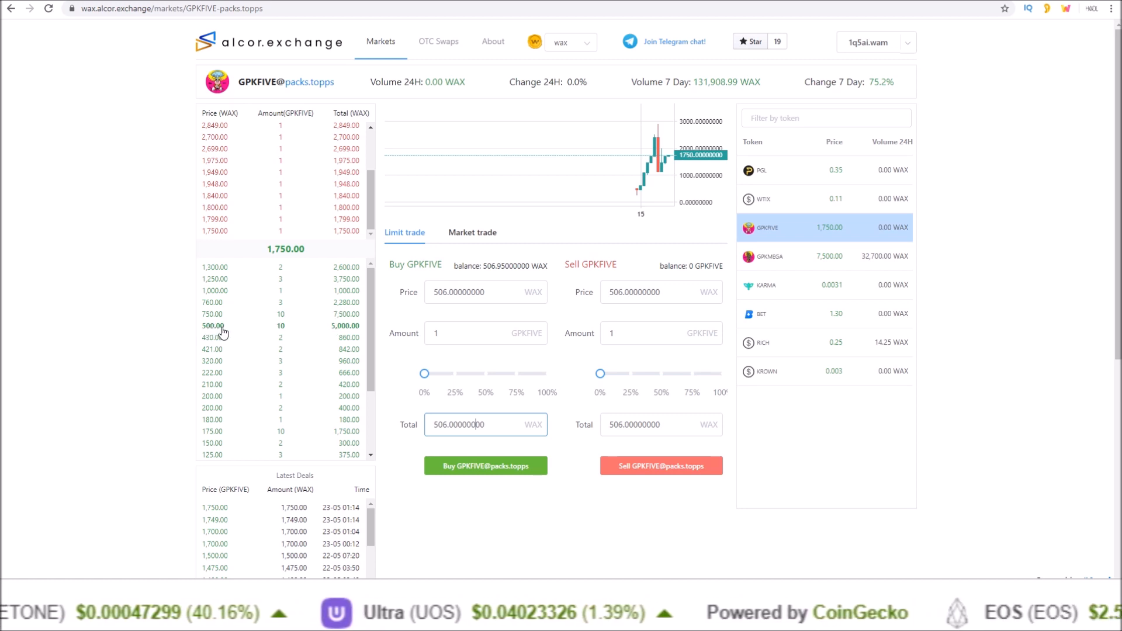
pyautogui.click(485, 466)
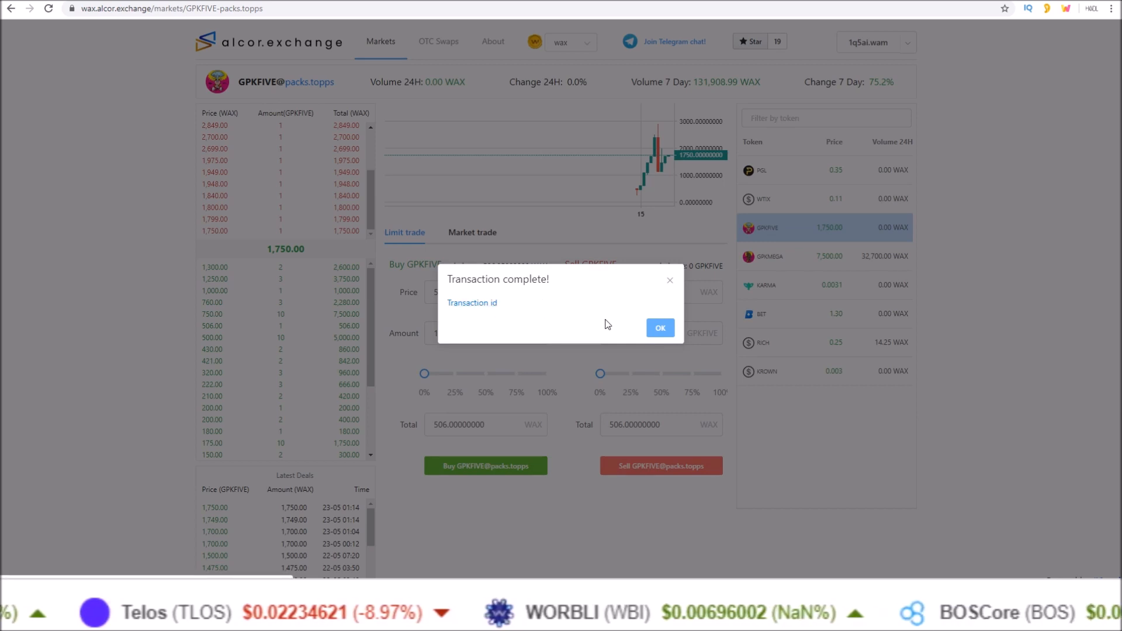
pyautogui.click(659, 328)
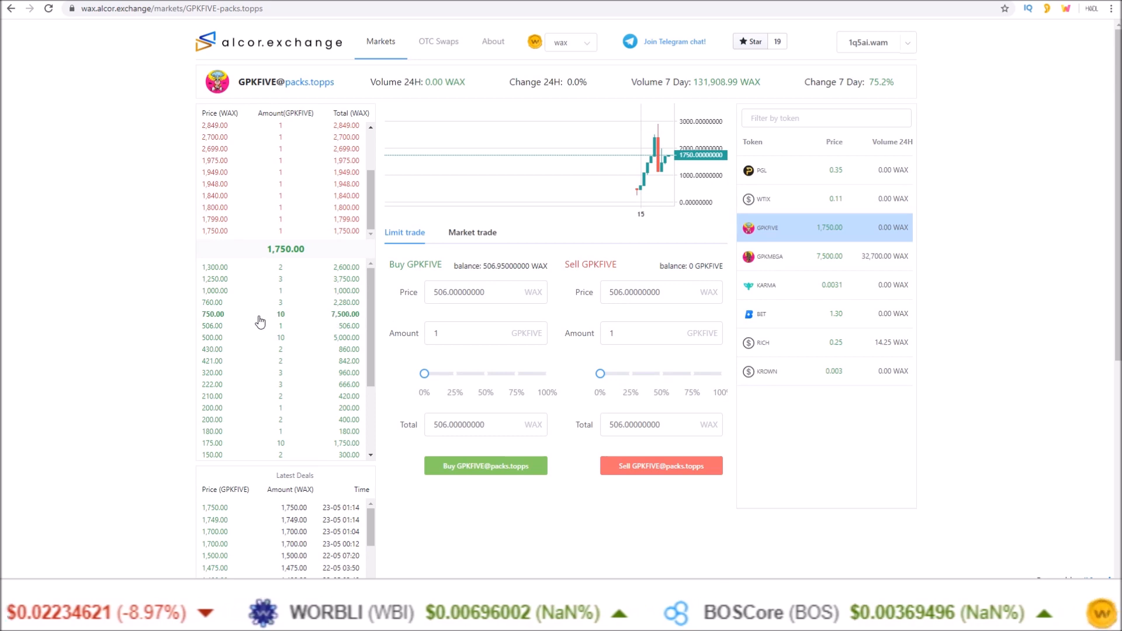
pyautogui.moveTo(286, 338)
pyautogui.write('1')
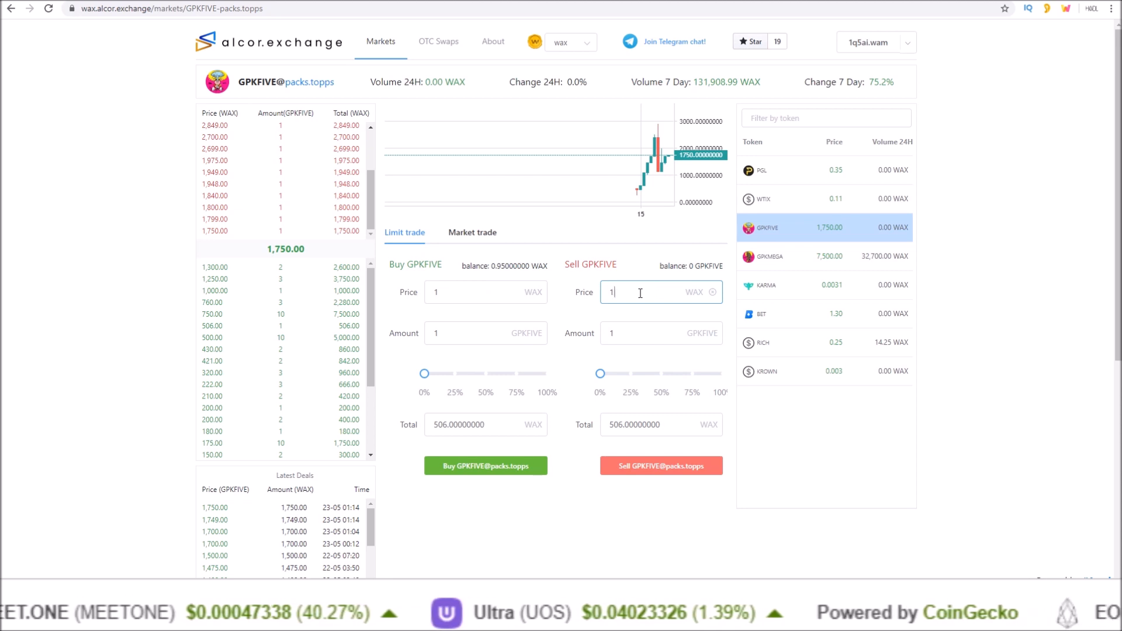
# Enter a 1749 WAX sell price for 1 GPKFIVE in the limit form.
pyautogui.write('749')
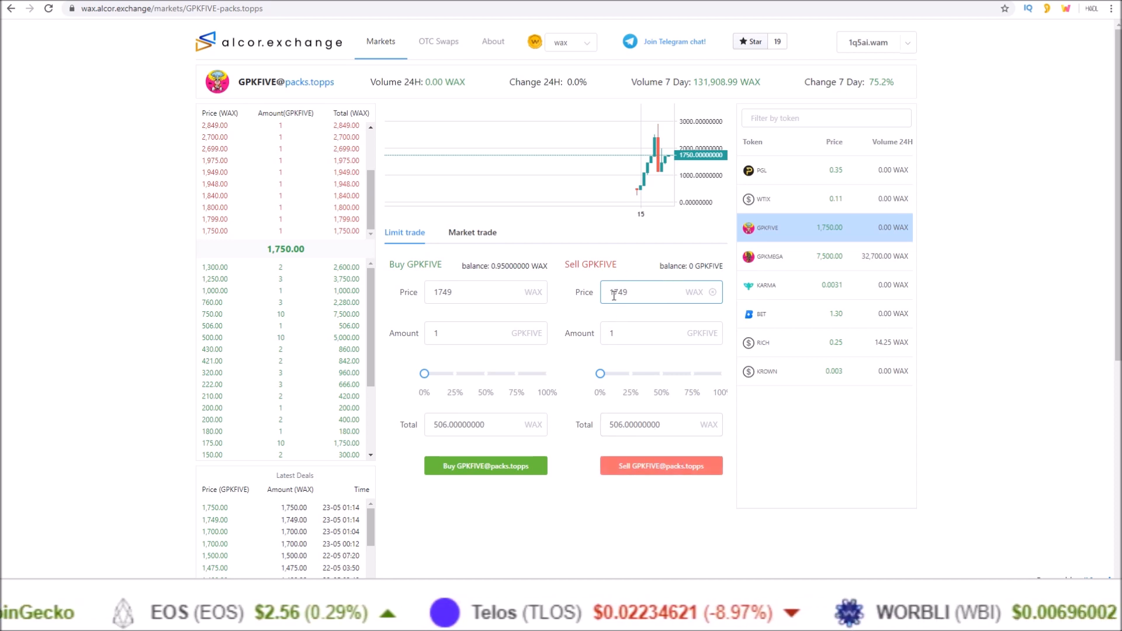
pyautogui.click(644, 333)
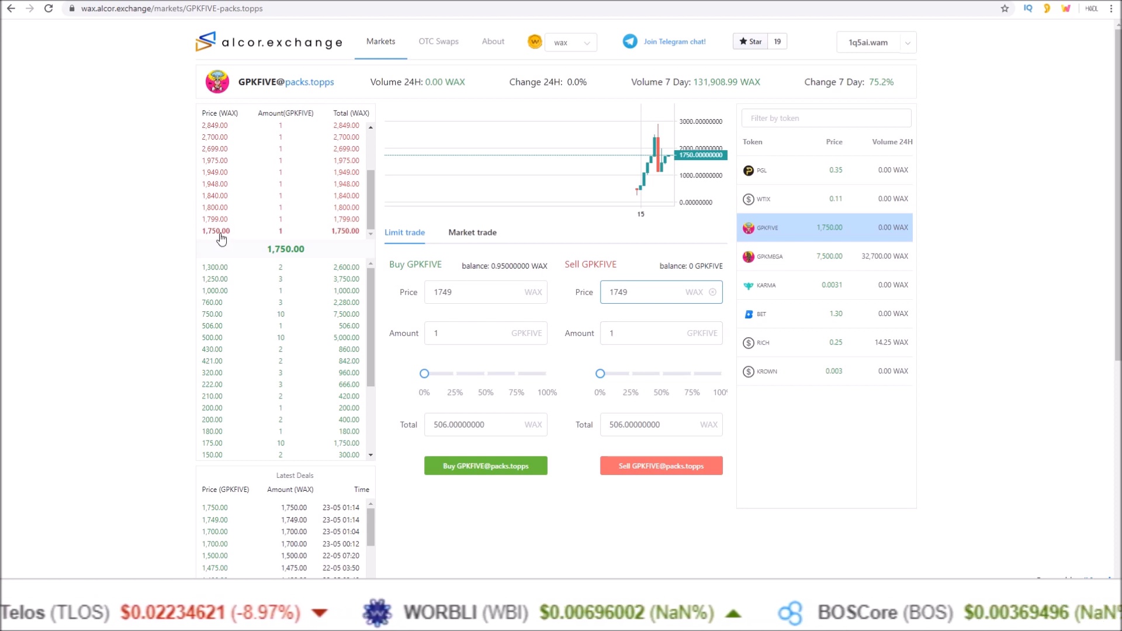
pyautogui.moveTo(245, 256)
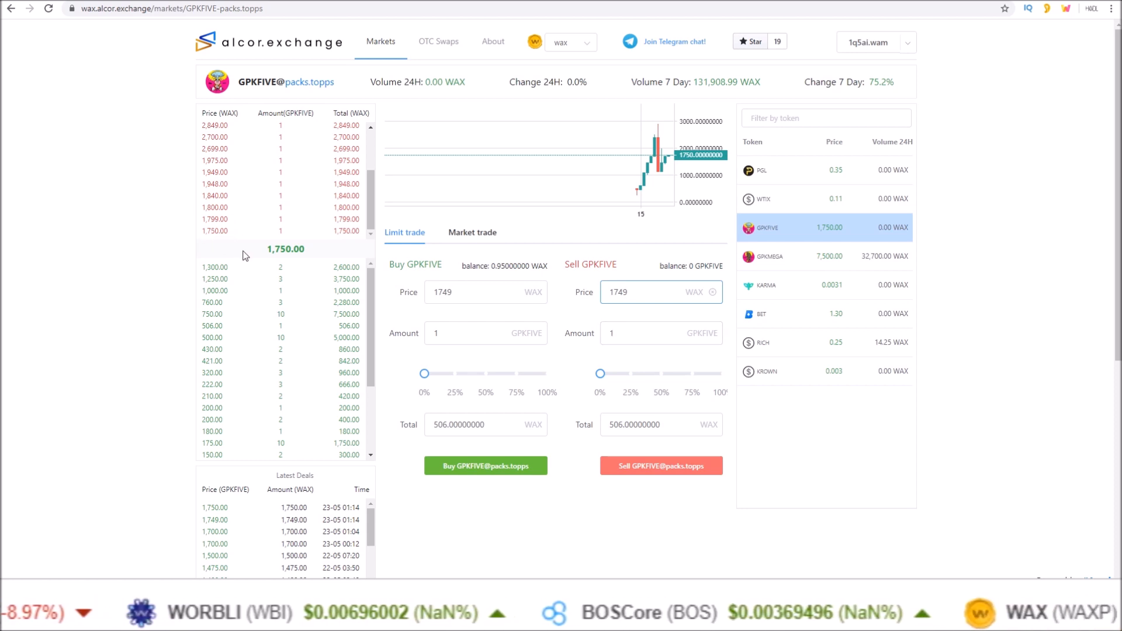
pyautogui.click(651, 292)
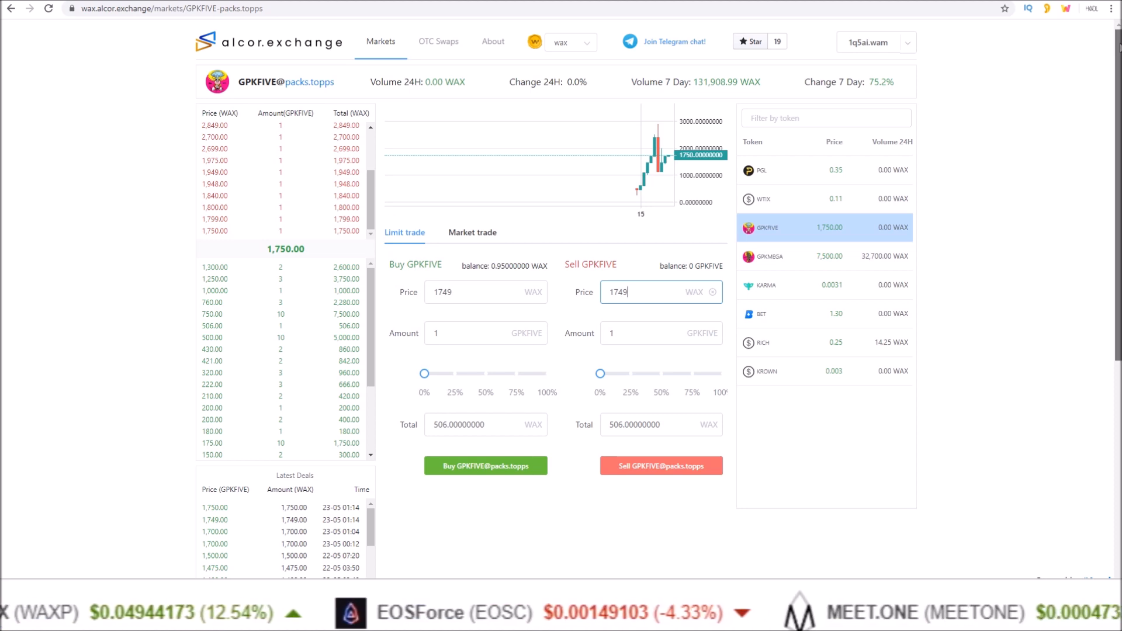
# Cancel the 1 GPKFIVE bid at 506 WAX and approve it in WAX Cloud Wallet.
pyautogui.scroll(-3)
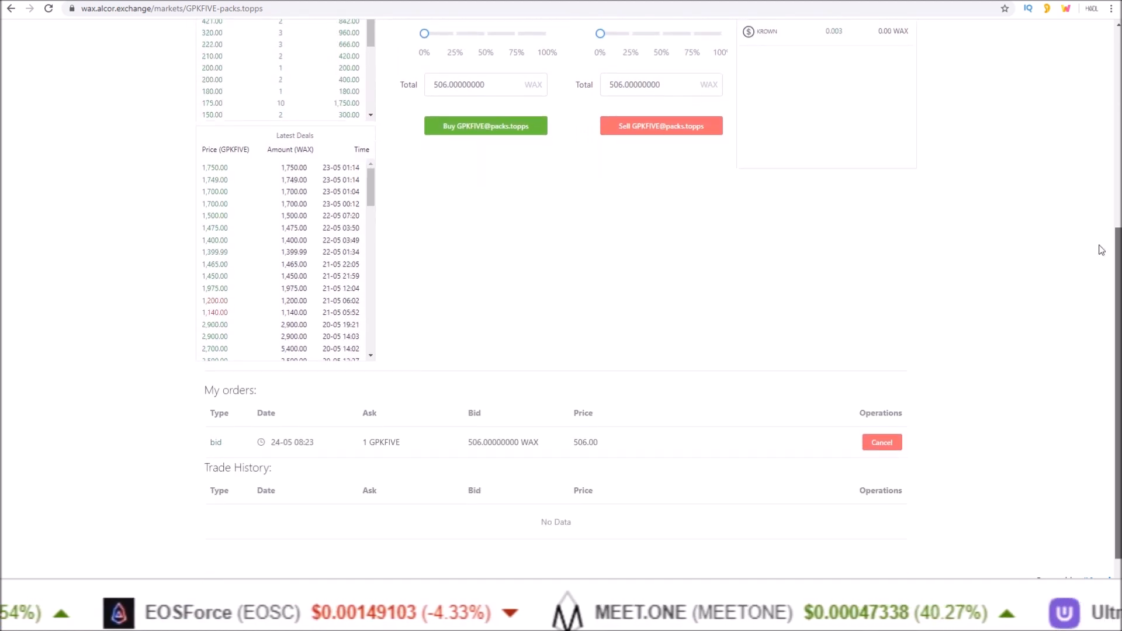
pyautogui.scroll(-3)
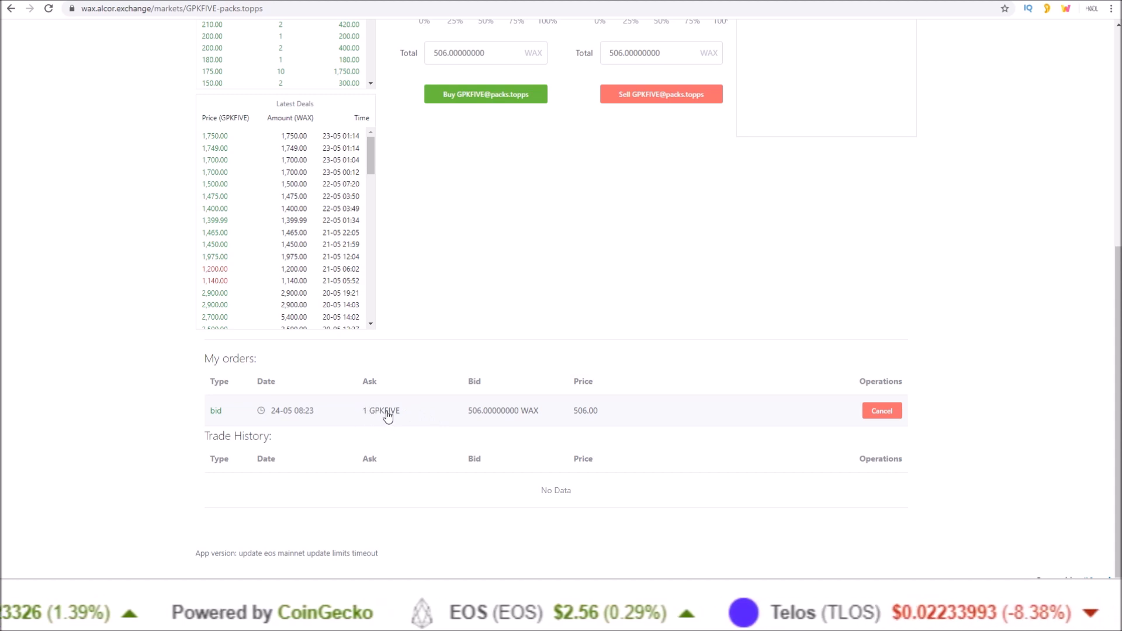
pyautogui.moveTo(517, 416)
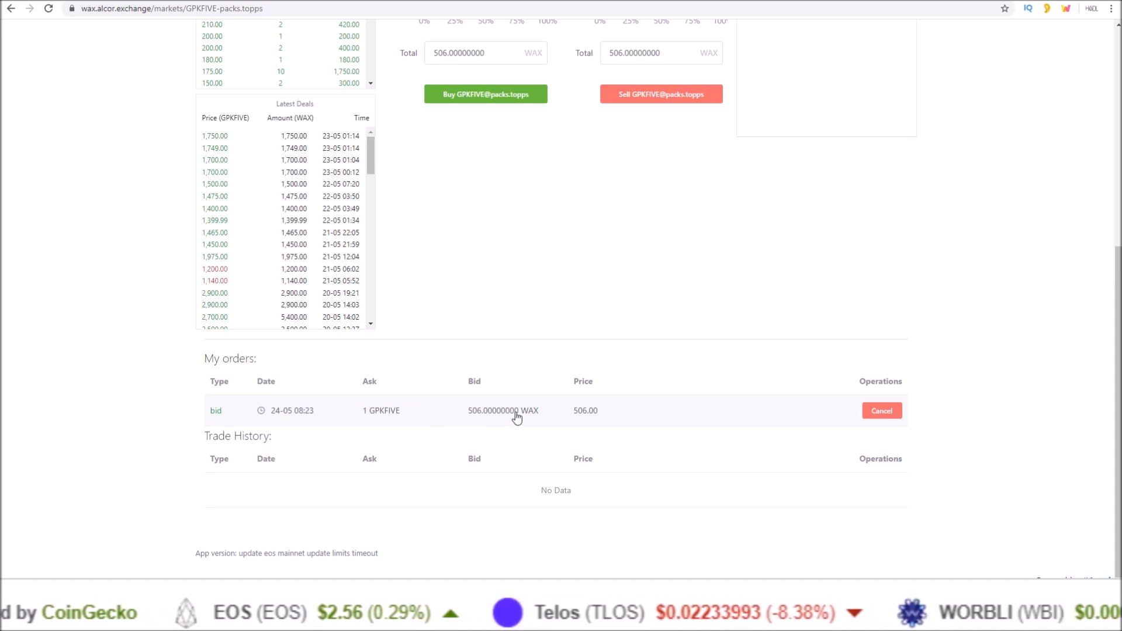
pyautogui.moveTo(824, 417)
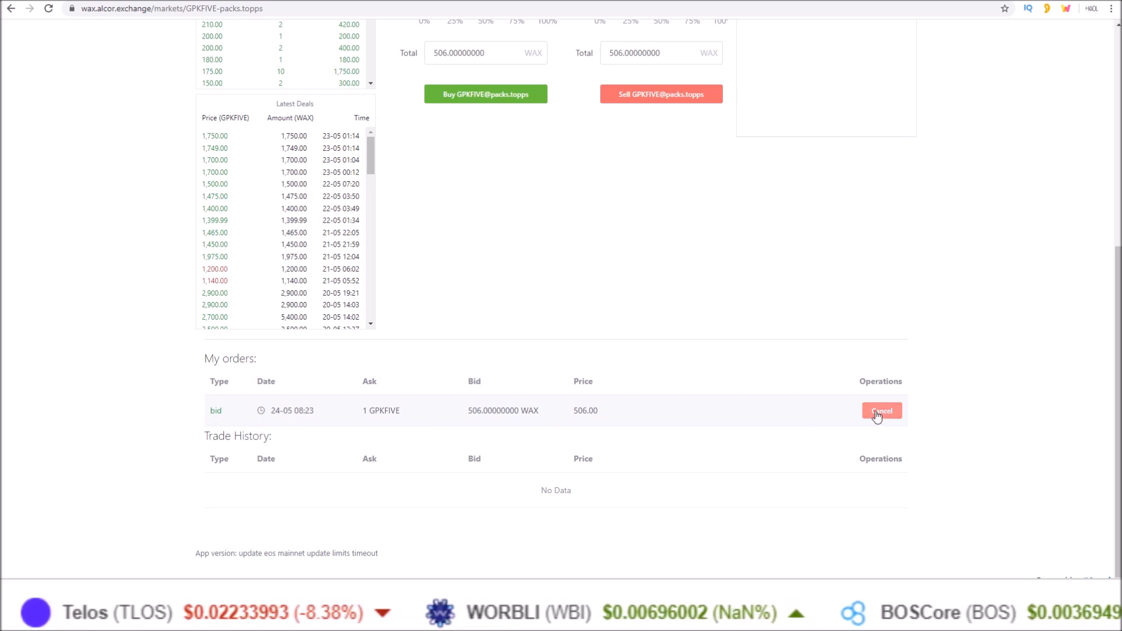
pyautogui.click(880, 411)
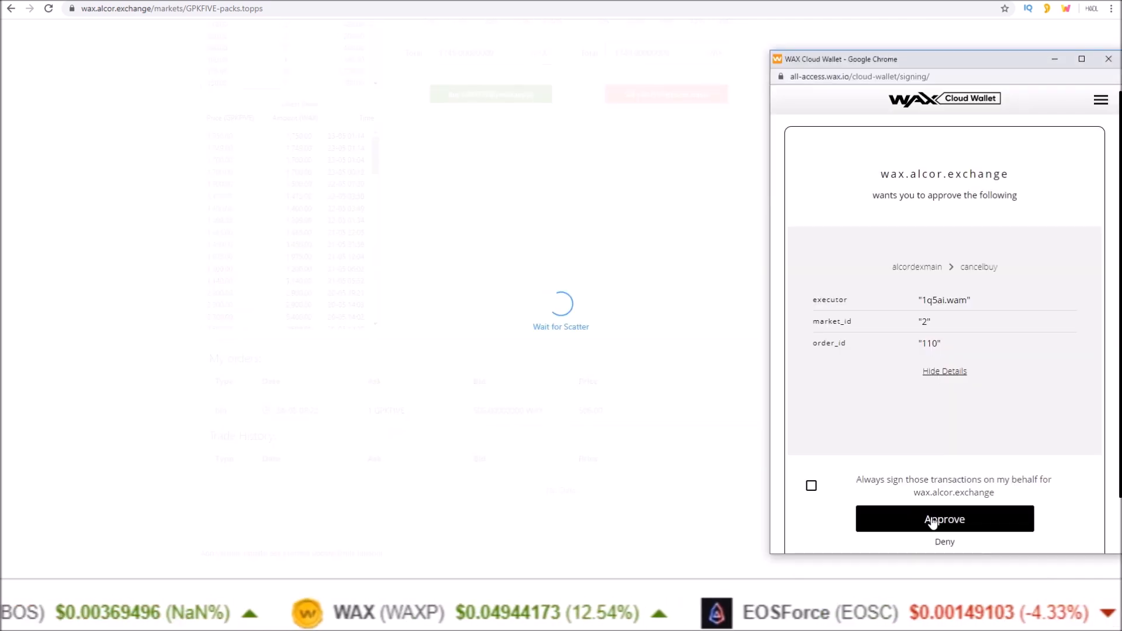
pyautogui.click(943, 519)
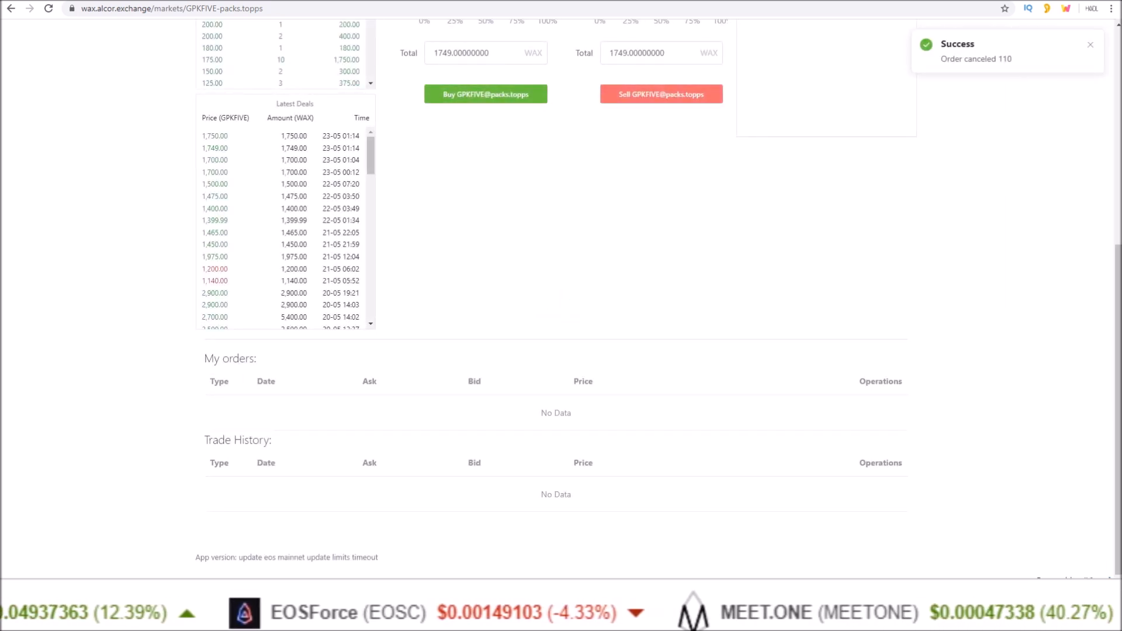
pyautogui.scroll(3)
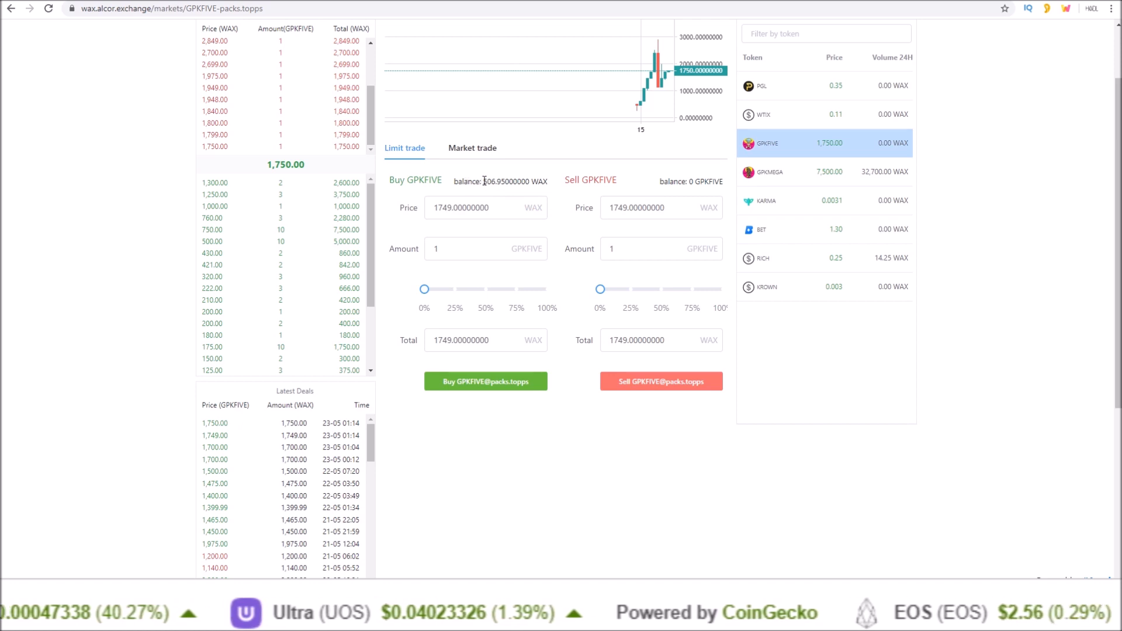
pyautogui.doubleClick(508, 181)
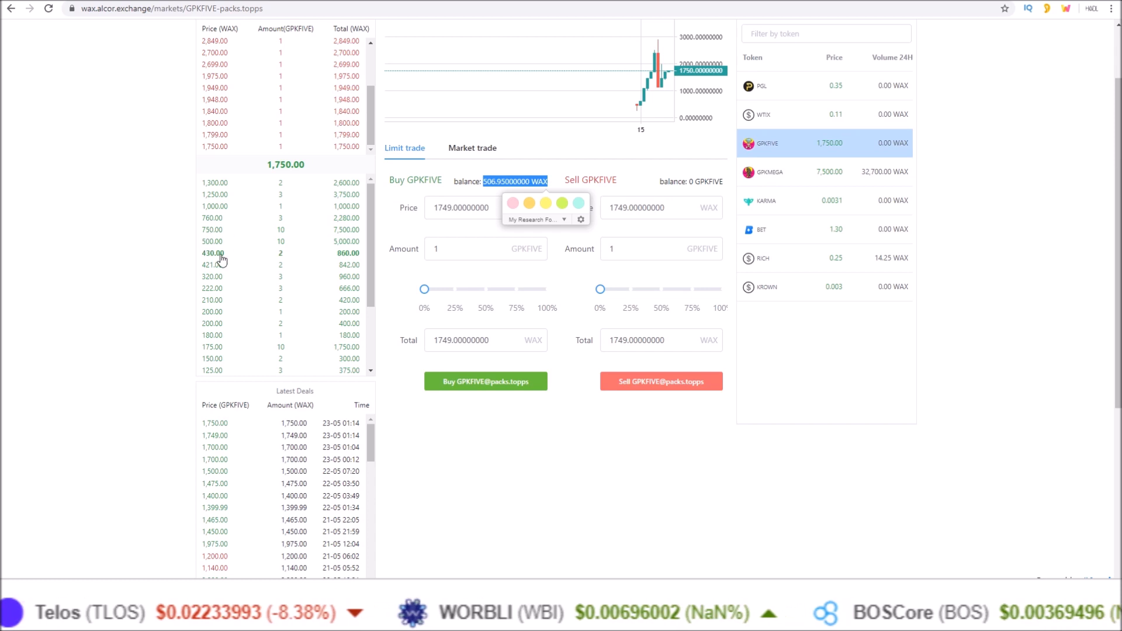
pyautogui.scroll(3)
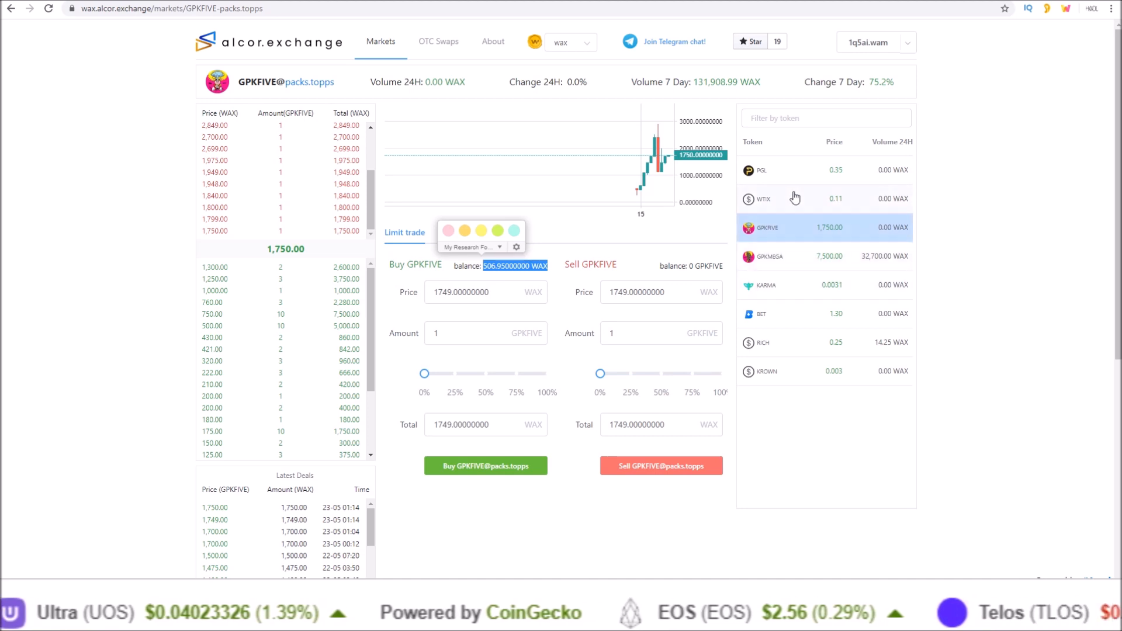
pyautogui.moveTo(795, 233)
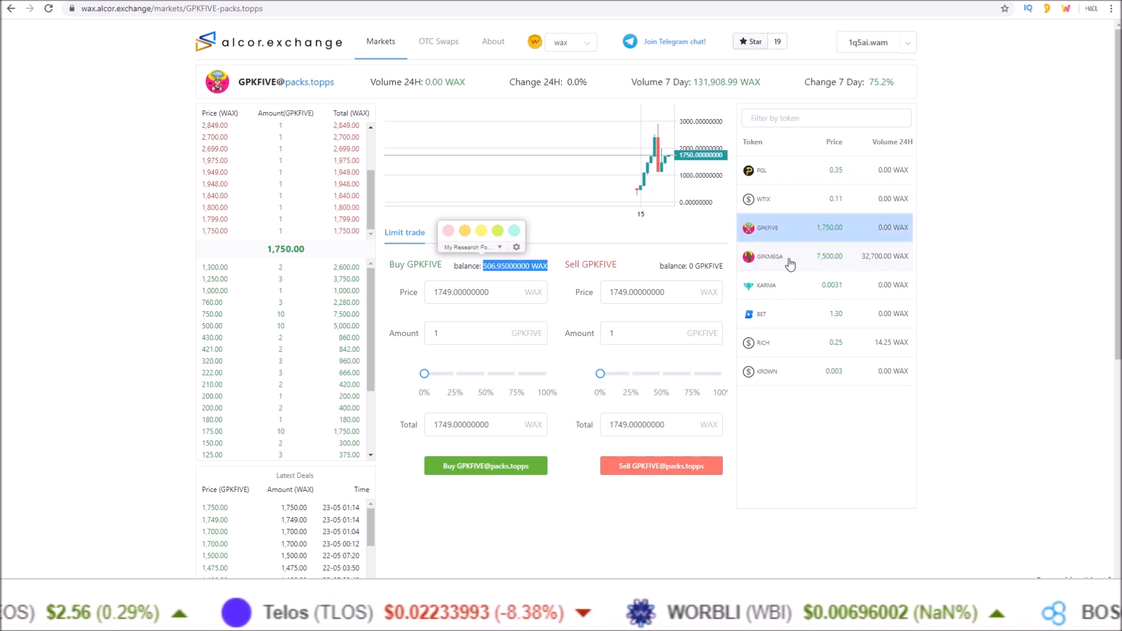
# Open the GPKMEGA market and enter a sell of amount 1 at price 50000.
pyautogui.click(787, 256)
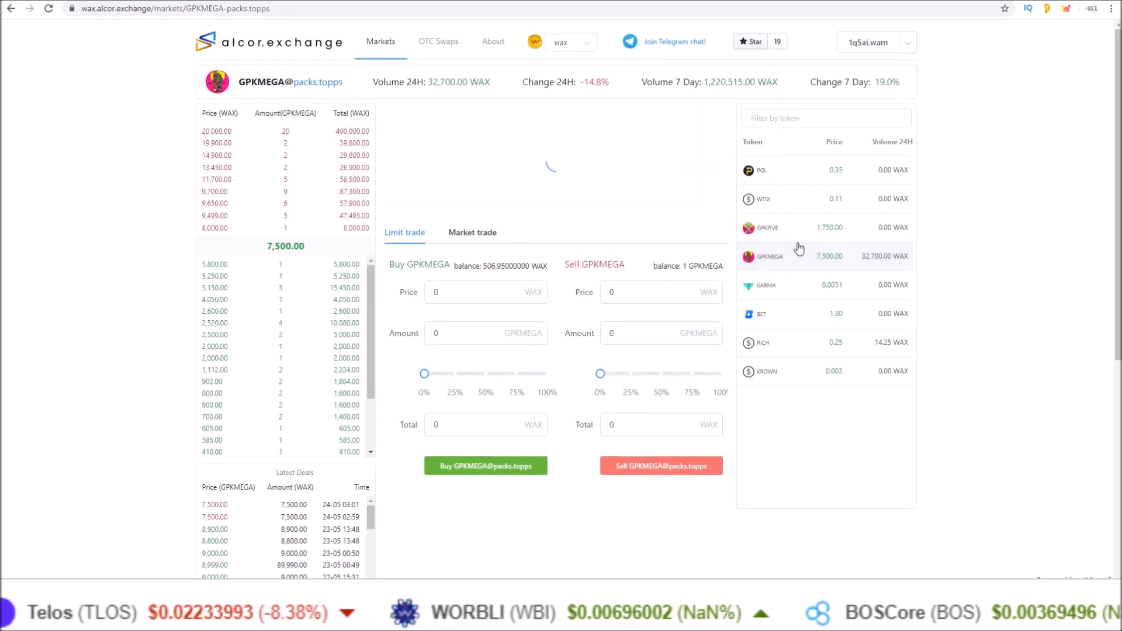
pyautogui.click(822, 256)
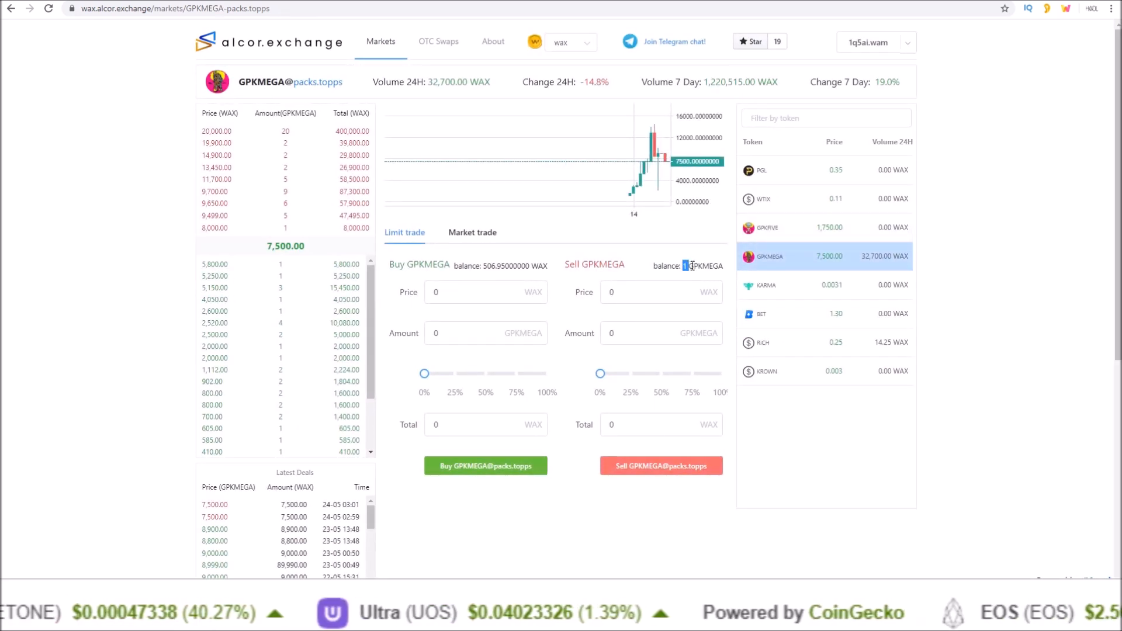
pyautogui.click(634, 332)
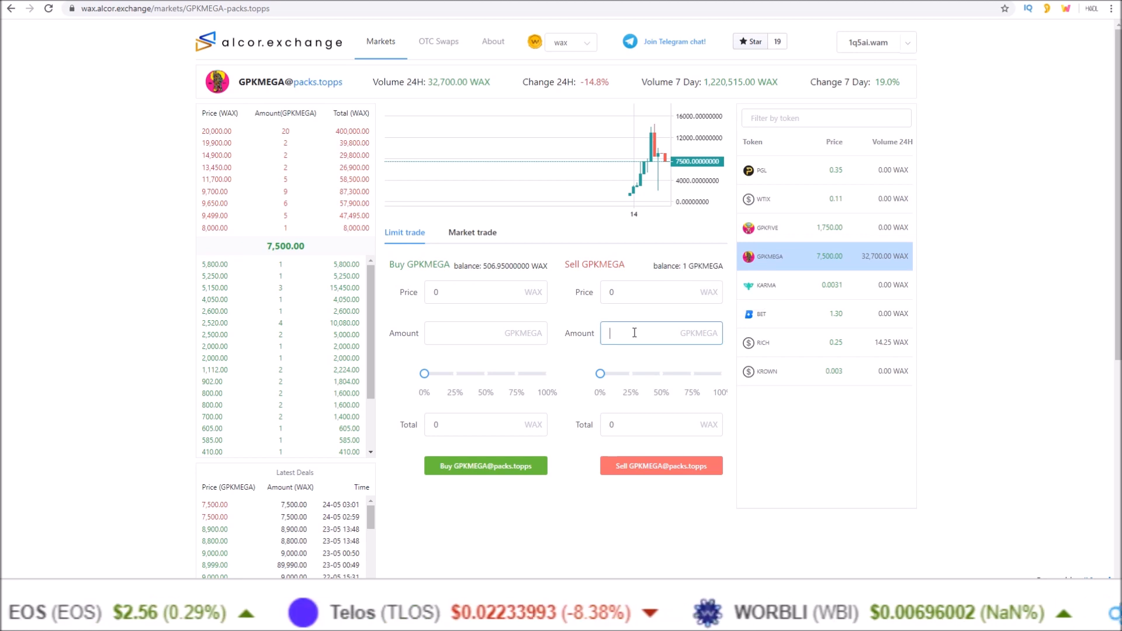
pyautogui.write('1')
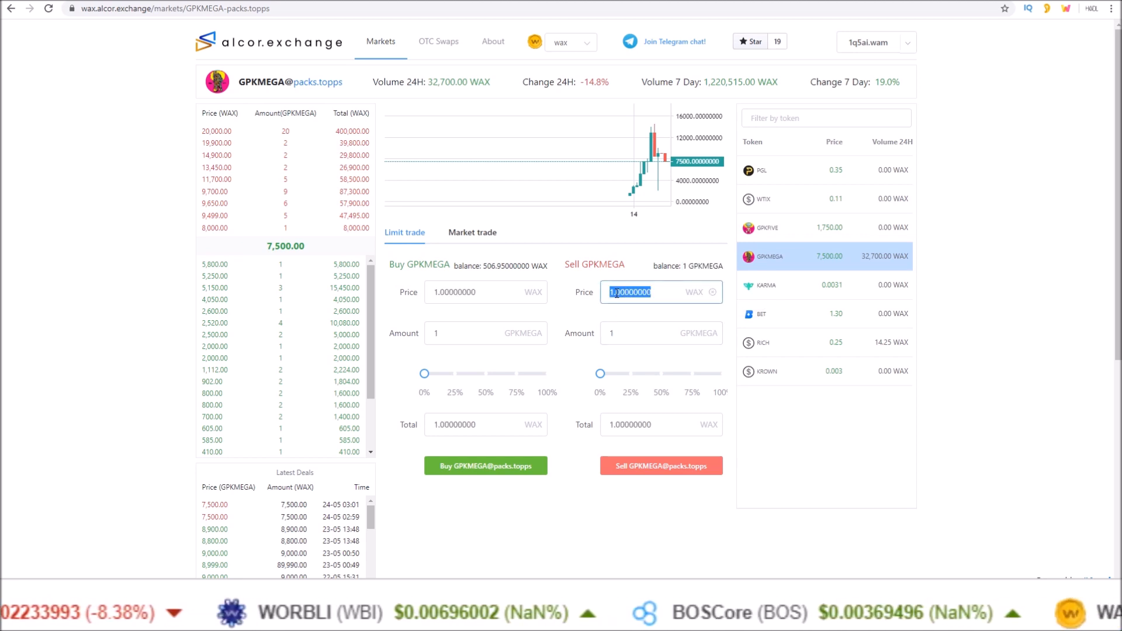
pyautogui.write('50000')
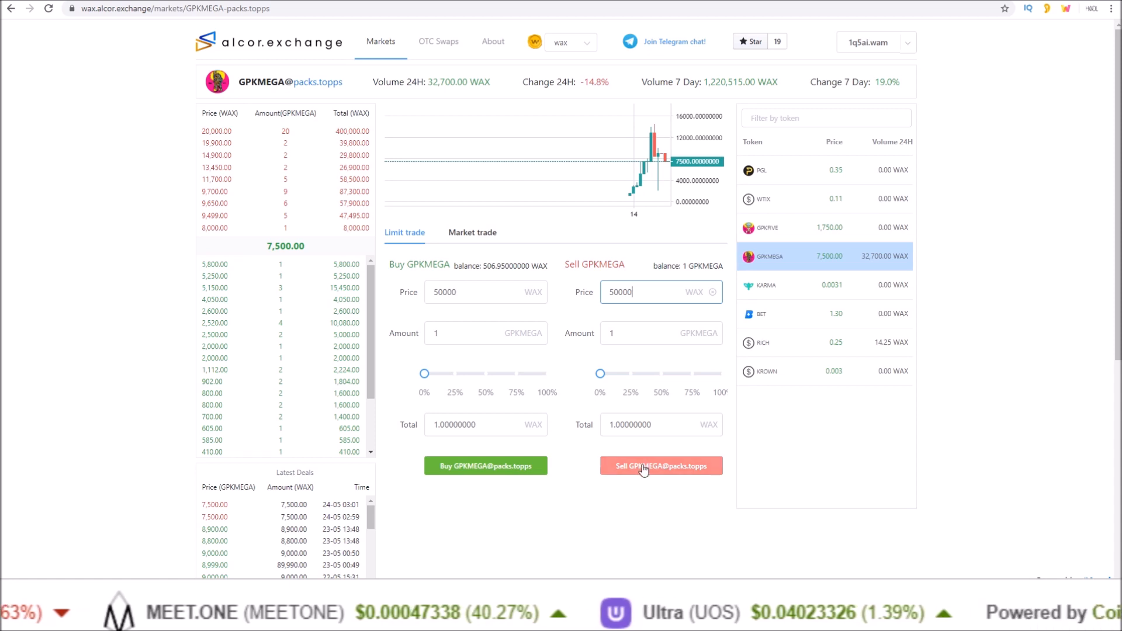
# Submit the GPKMEGA sell order, approve it in the wallet, and dismiss the confirmation.
pyautogui.click(660, 465)
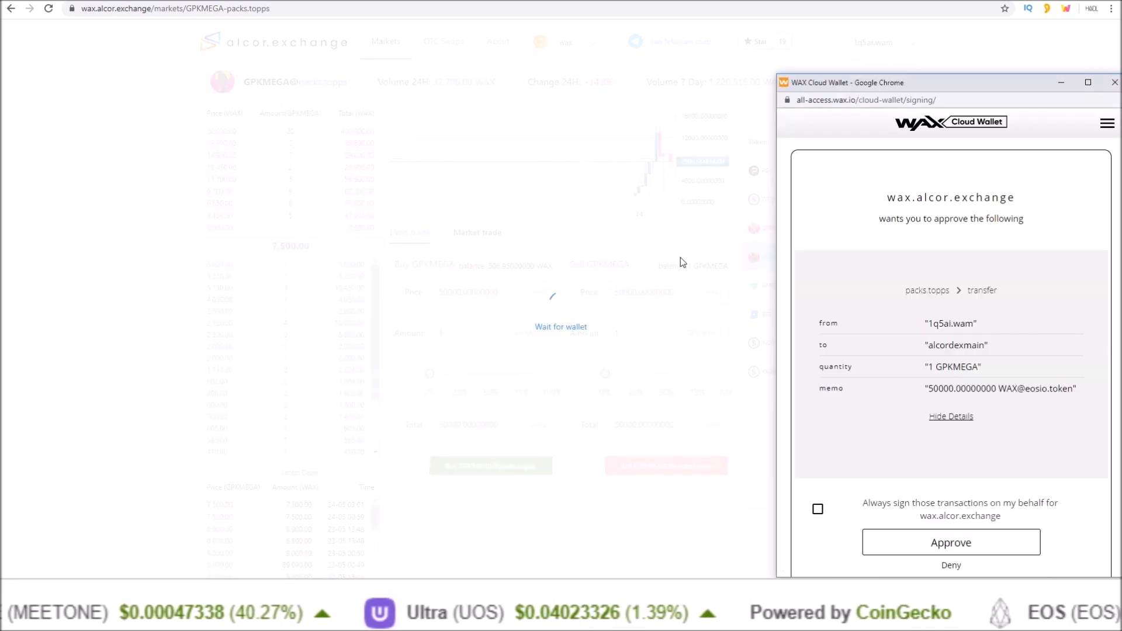
pyautogui.click(950, 542)
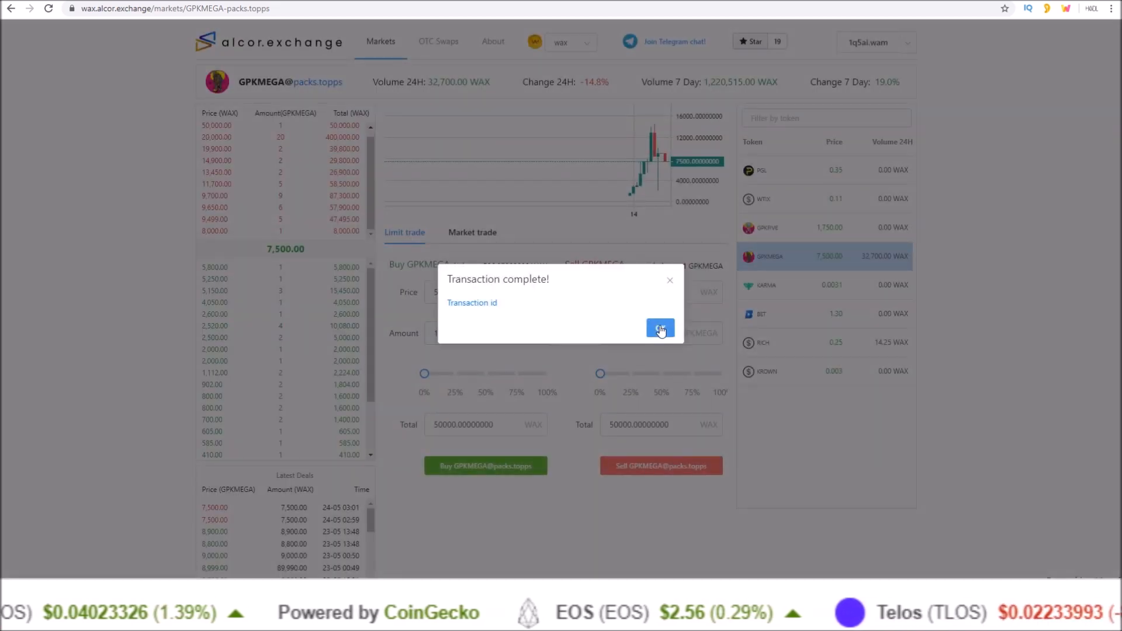
pyautogui.click(659, 328)
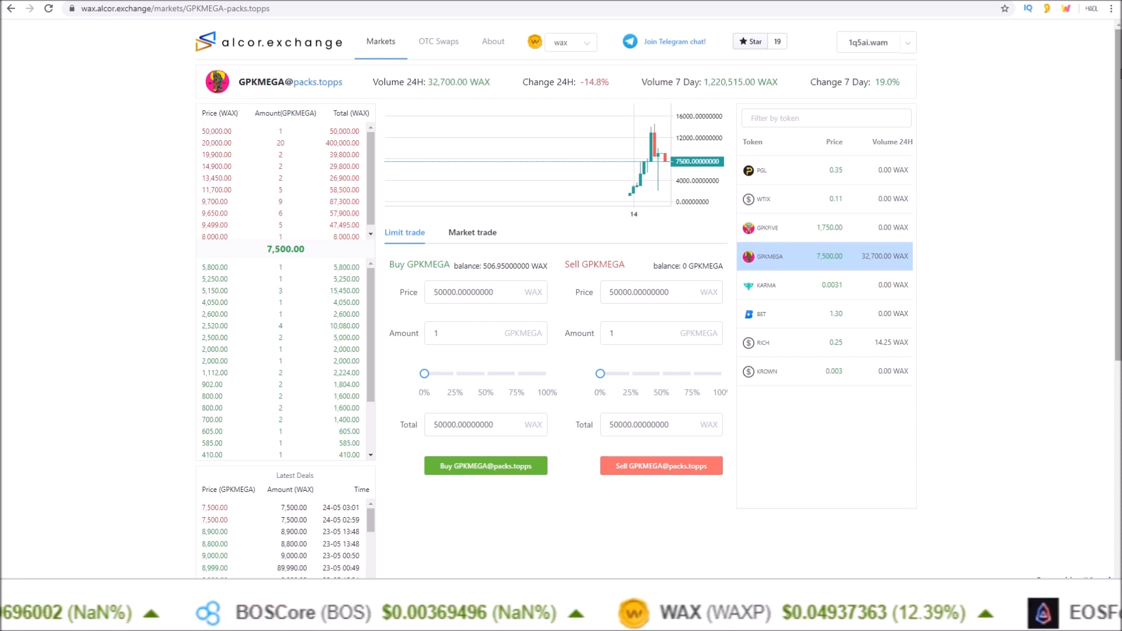
# Cancel the GPKMEGA ask at 50,000 WAX under My orders and approve it in the wallet.
pyautogui.scroll(-3)
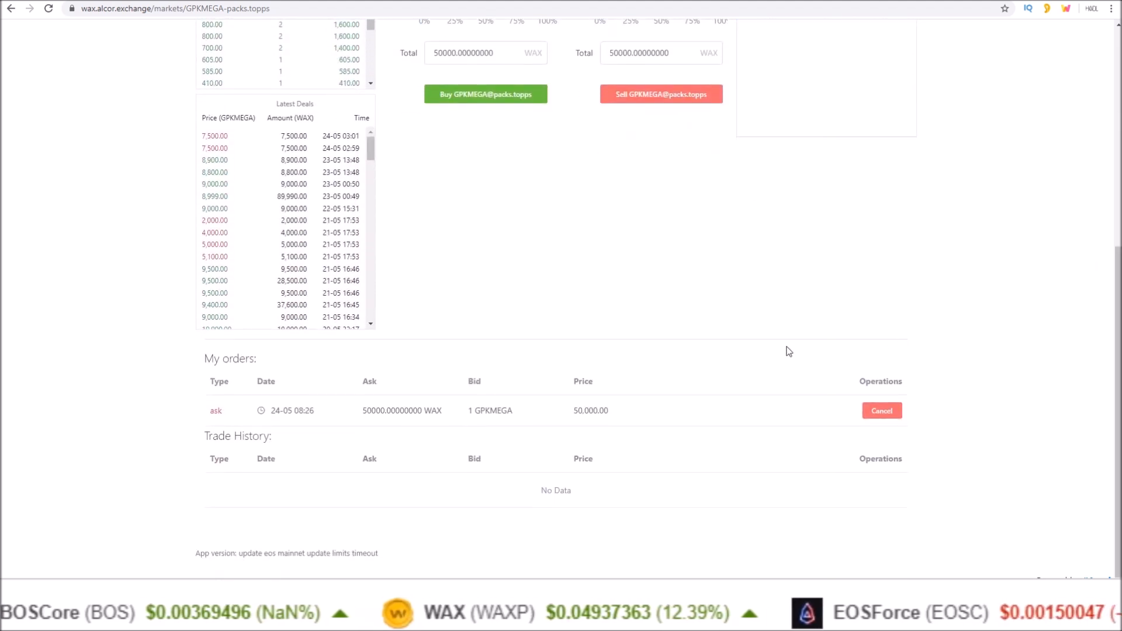
pyautogui.click(881, 410)
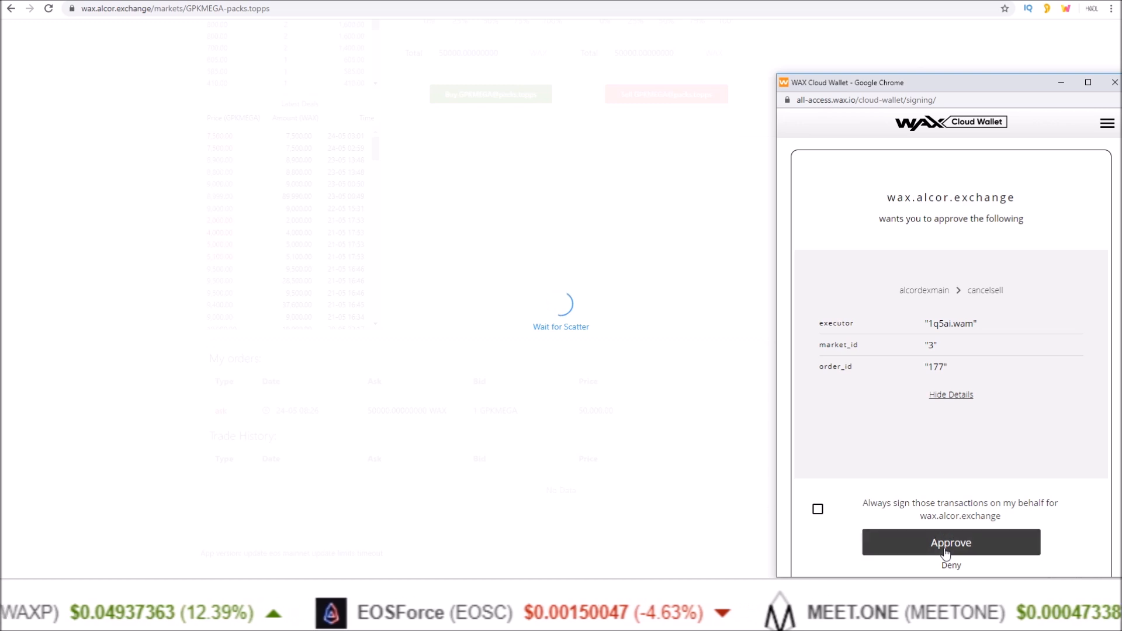
pyautogui.click(950, 541)
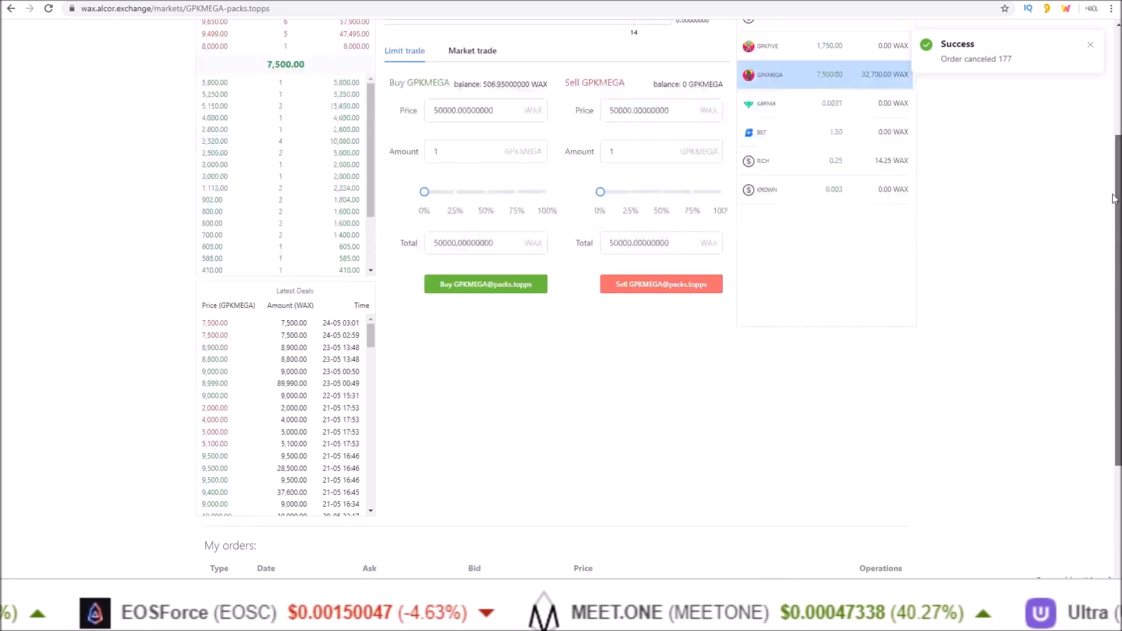
pyautogui.scroll(3)
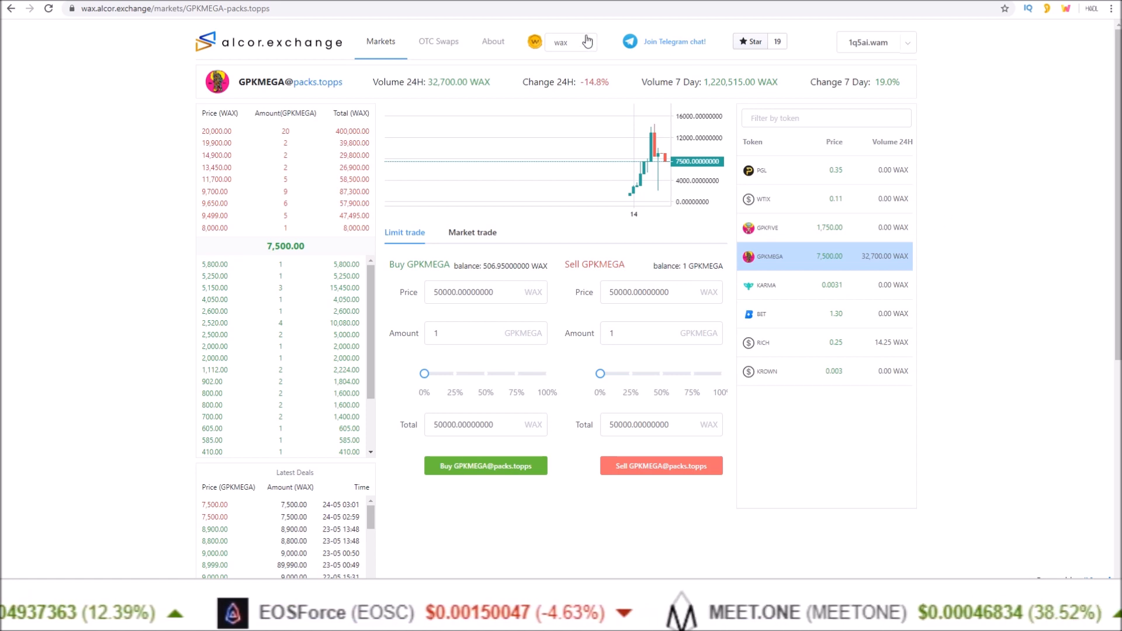
# Pick EOS mainnet from the network dropdown beside the chain logo.
pyautogui.click(570, 41)
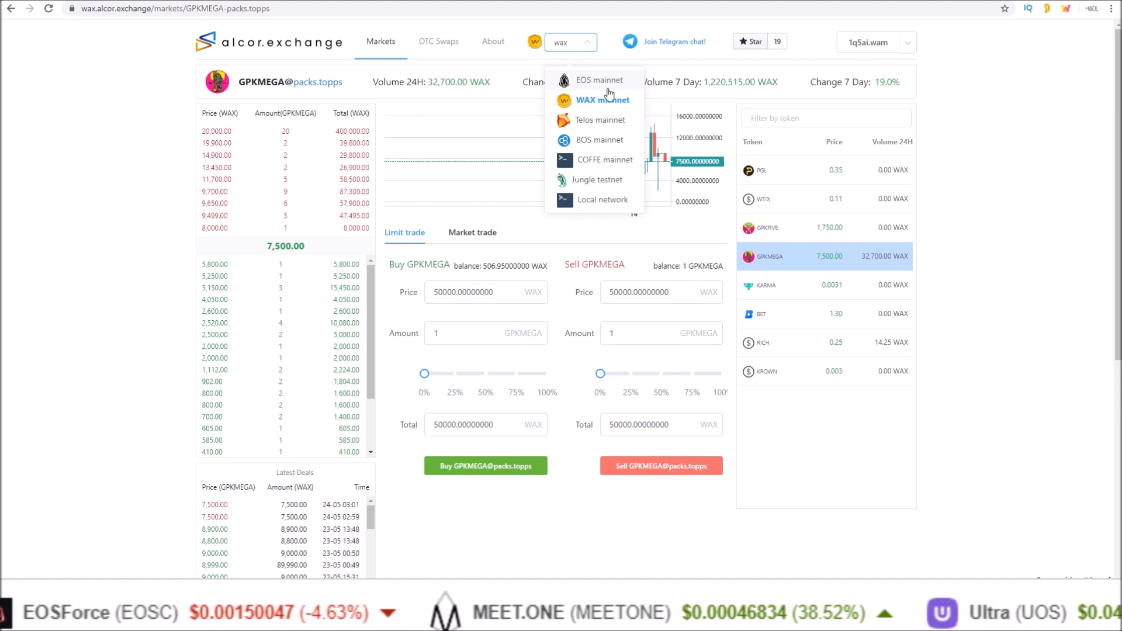
pyautogui.moveTo(598, 166)
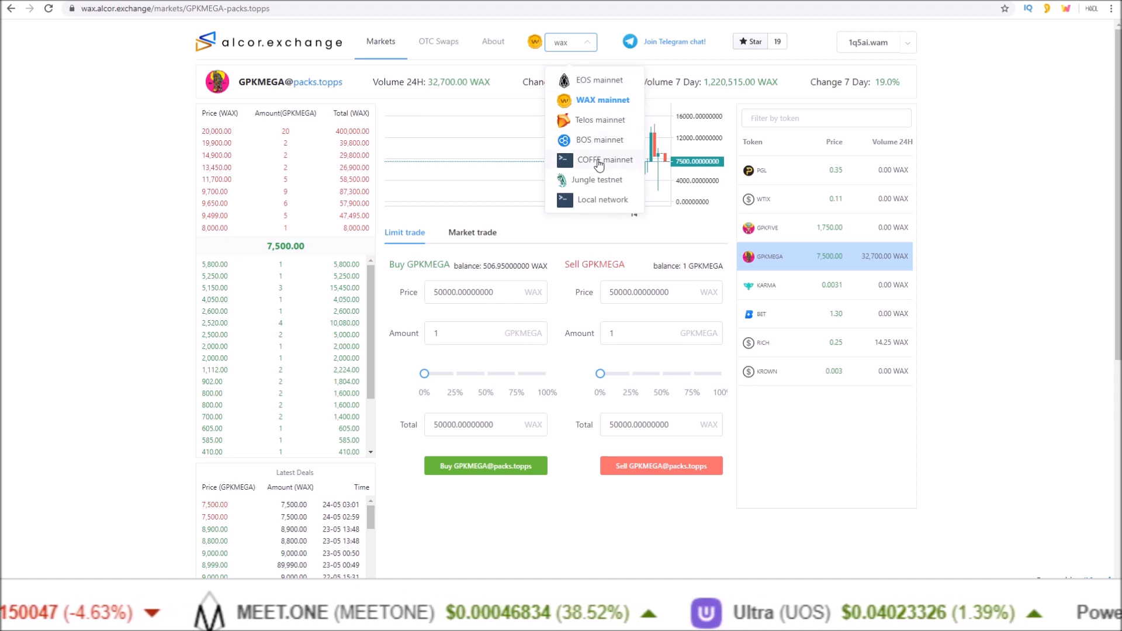
pyautogui.click(600, 80)
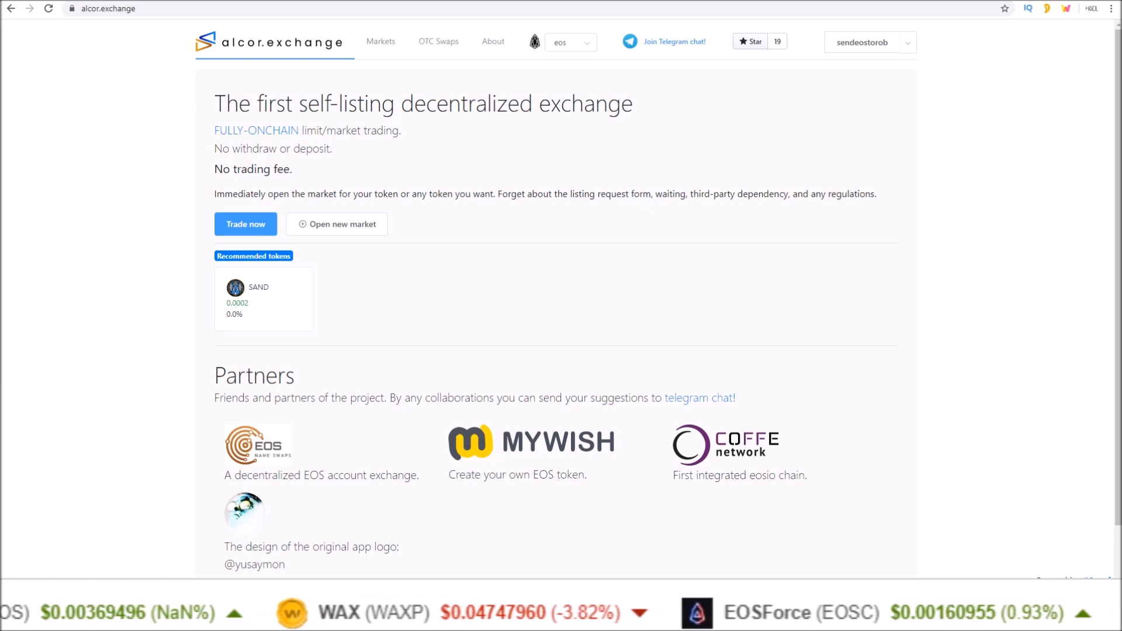
pyautogui.moveTo(573, 241)
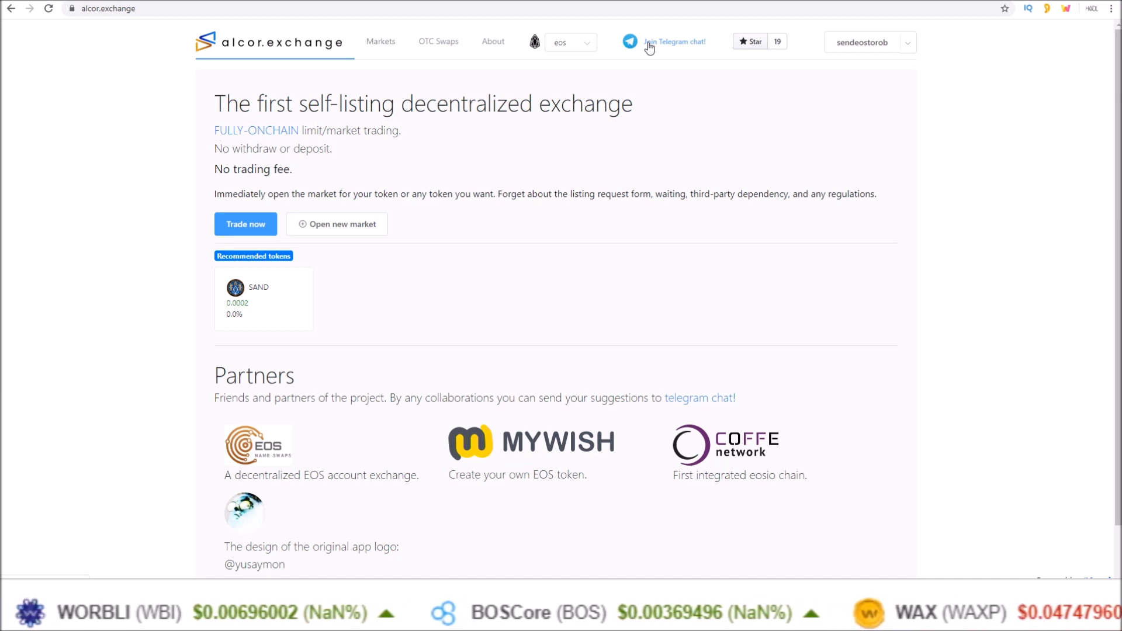
pyautogui.moveTo(125, 123)
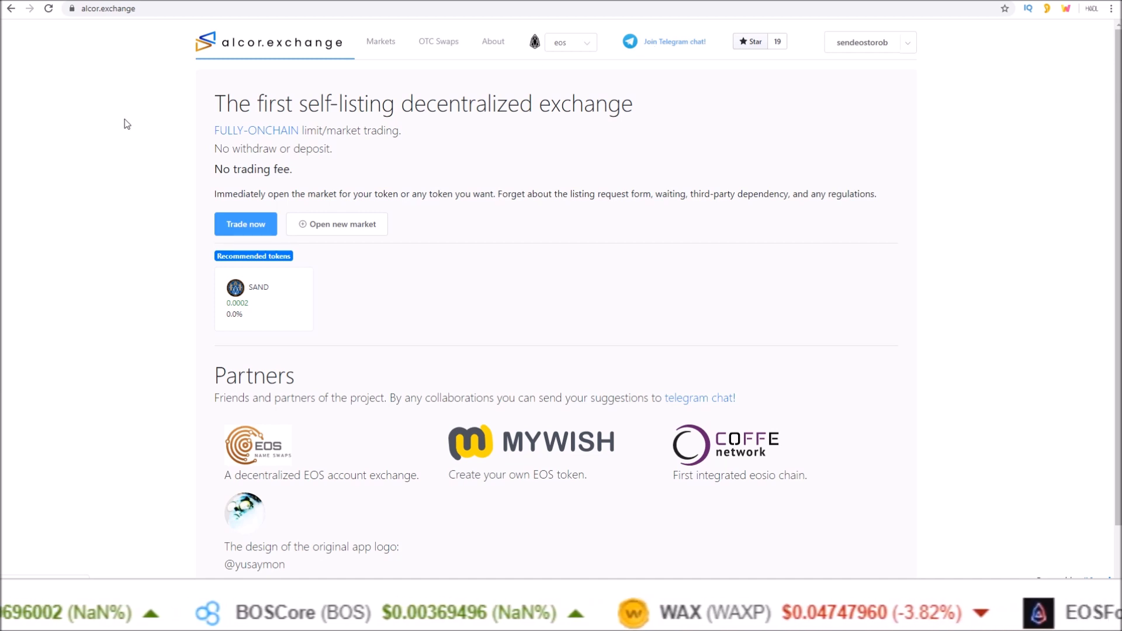